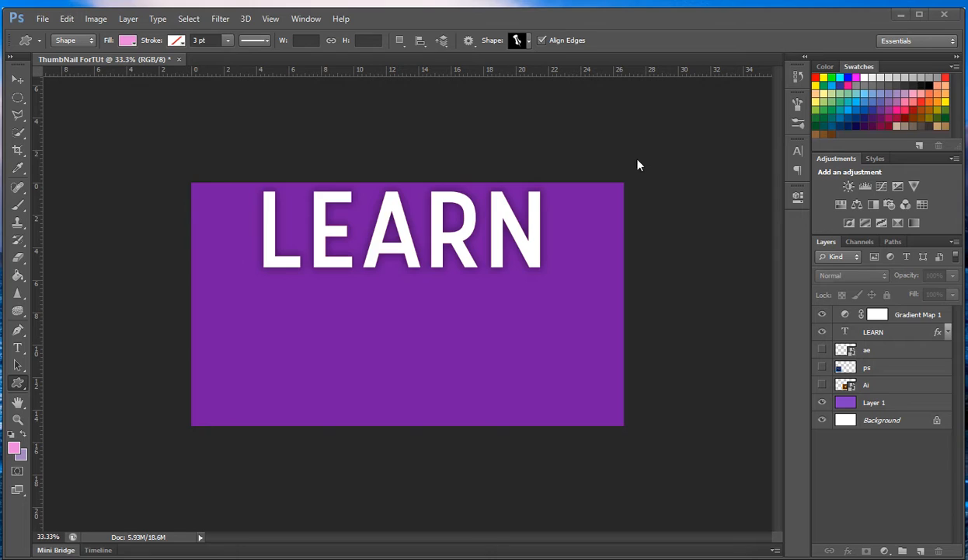
mouse_move(513, 154)
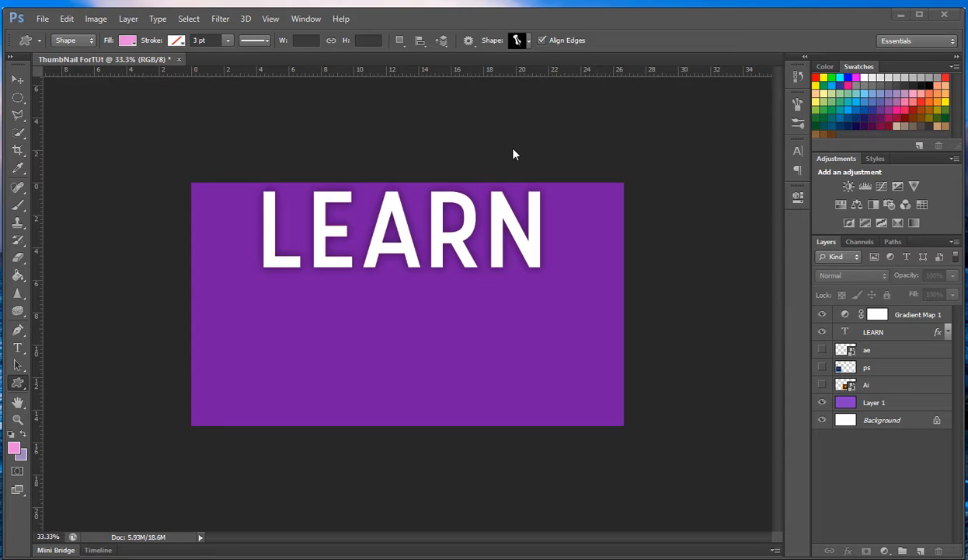
mouse_move(232, 118)
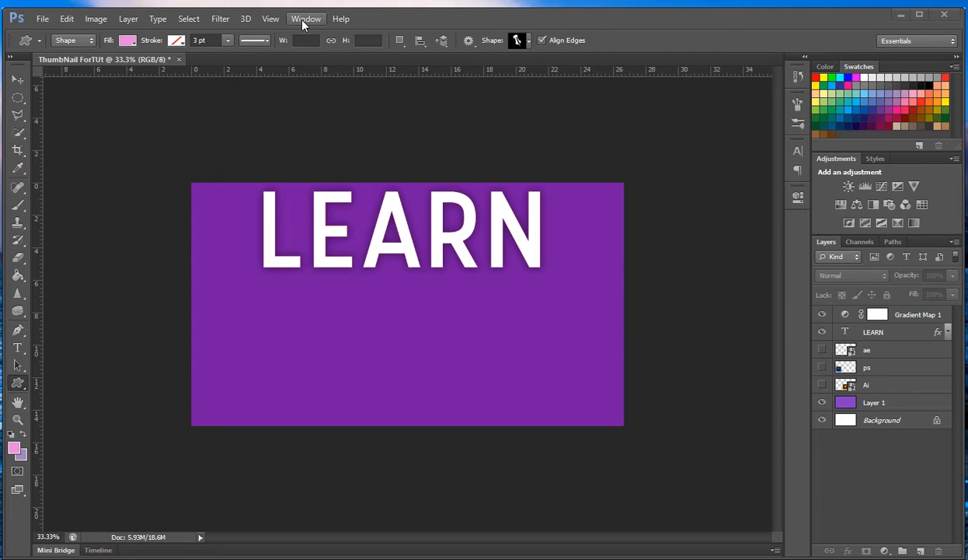
mouse_move(42, 18)
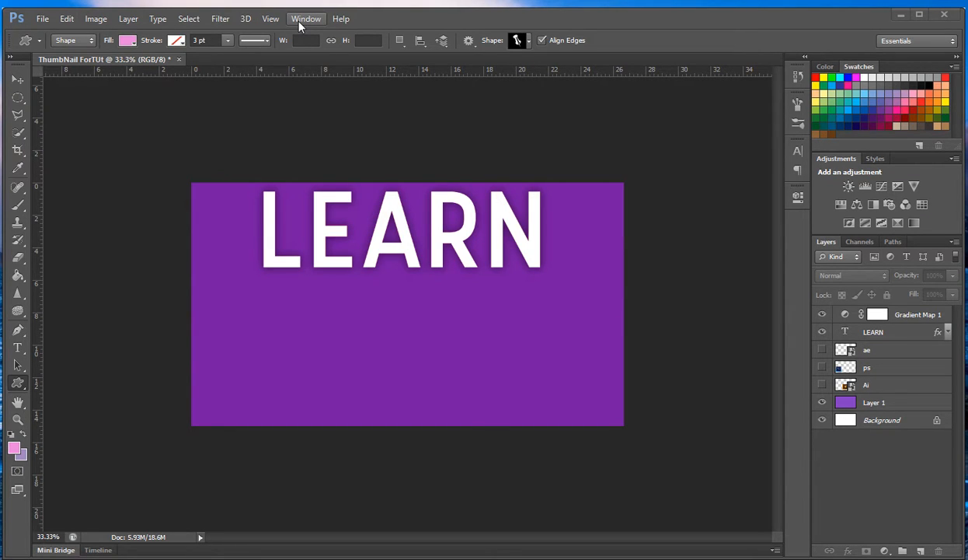
Show the Window > Arrange submenu listing the document-arrangement options.
left_click(304, 18)
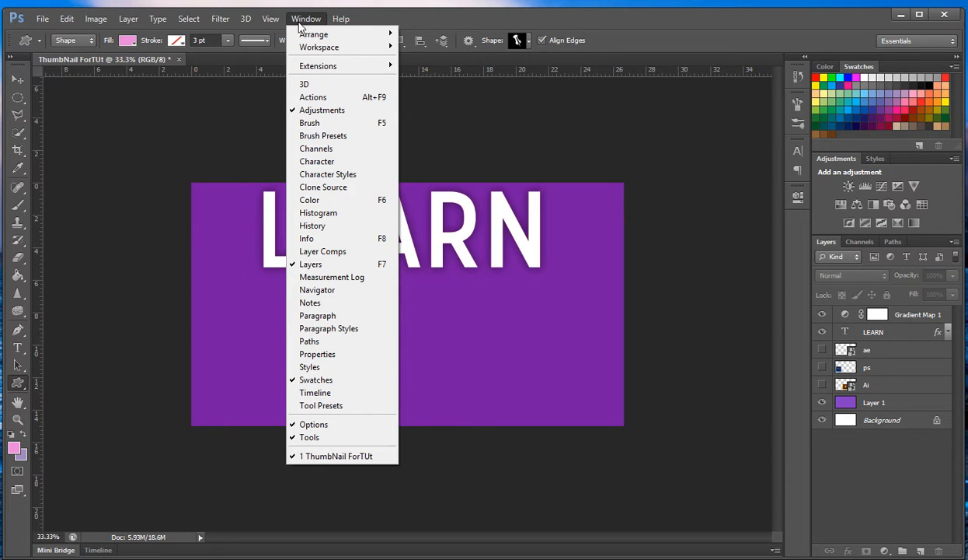
mouse_move(314, 34)
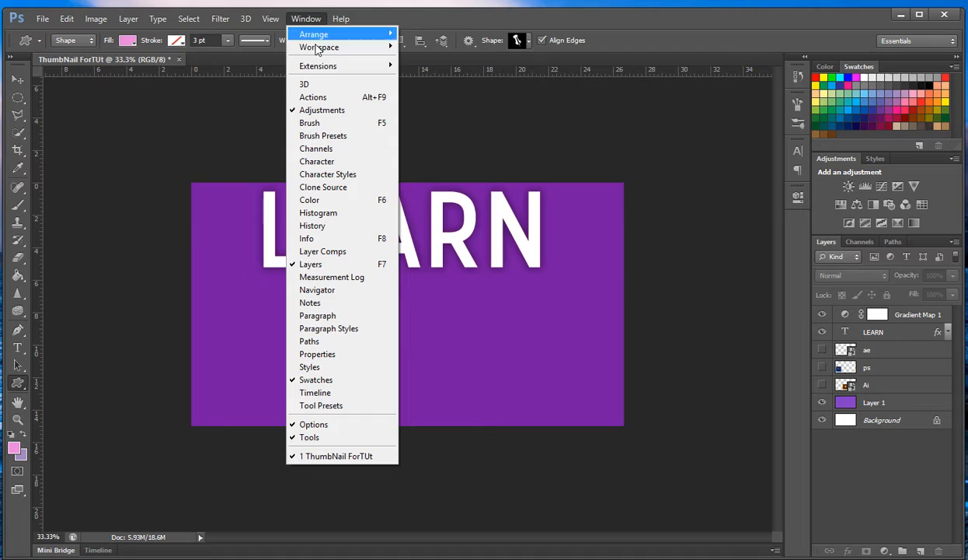
left_click(314, 34)
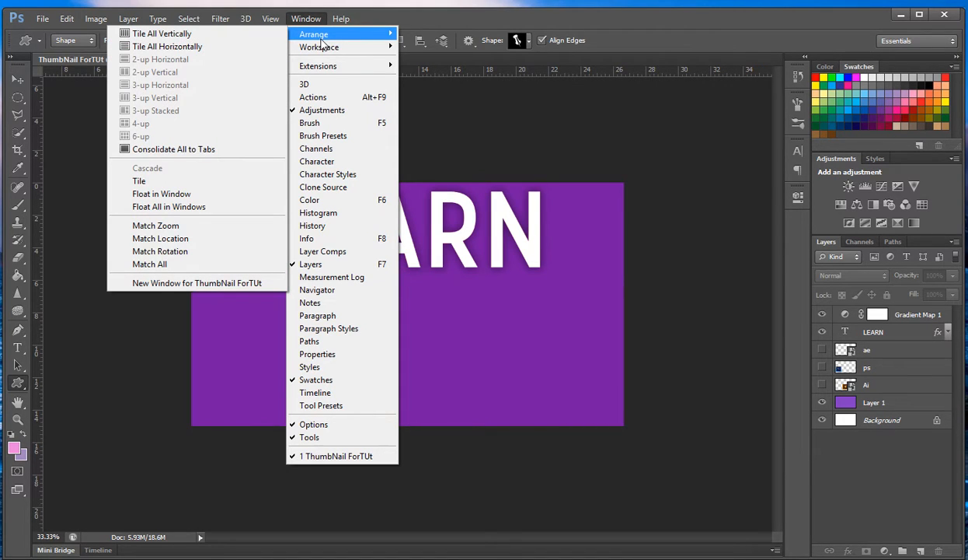
mouse_move(236, 33)
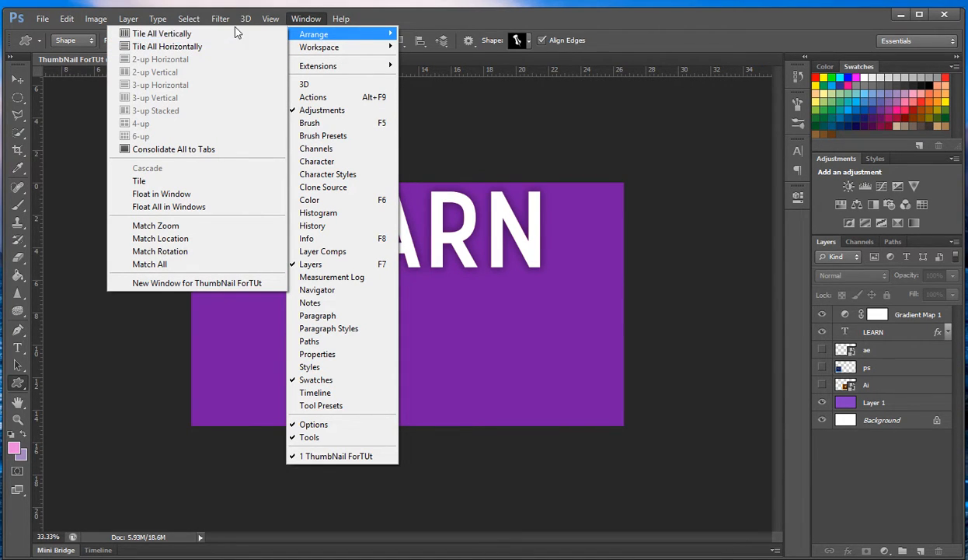
mouse_move(161, 193)
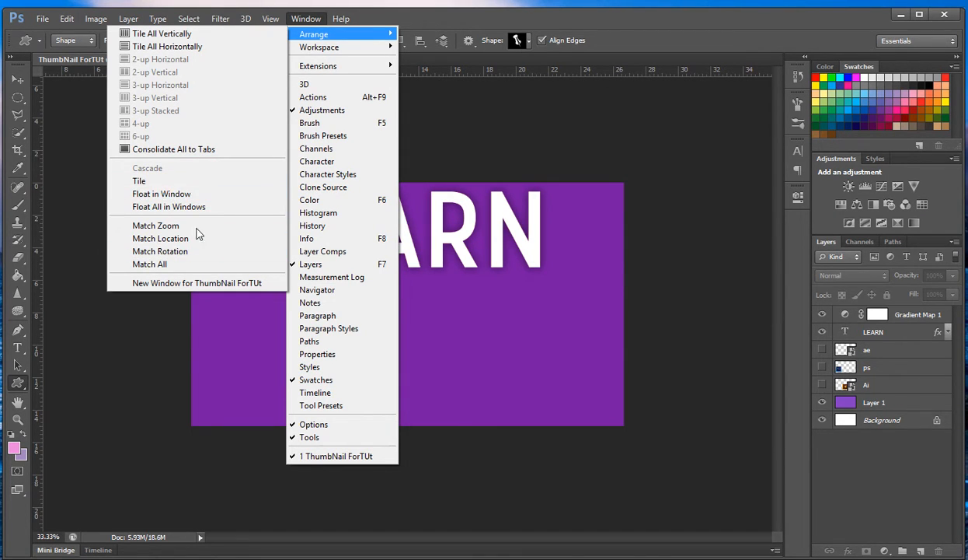
mouse_move(195, 221)
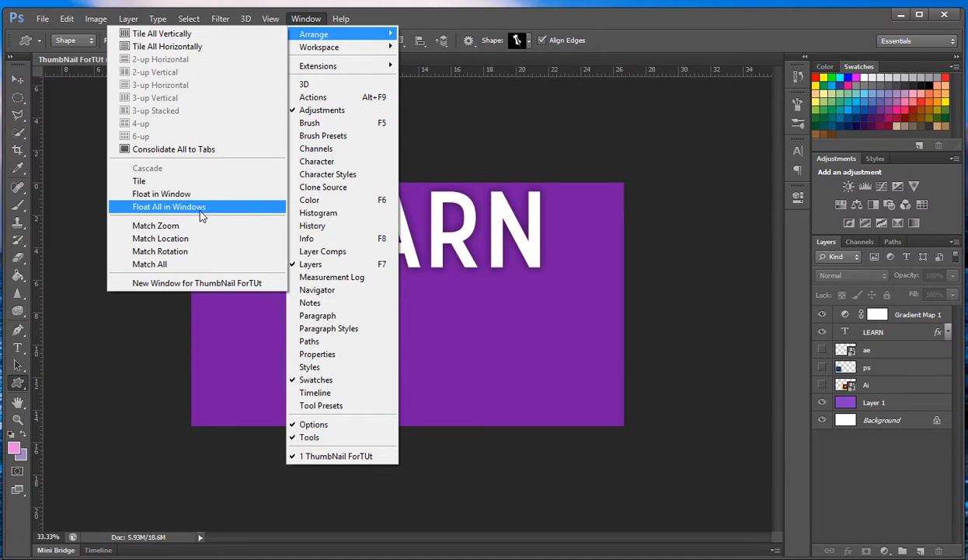
Float the LEARN document via Float All in Windows, then drag it back to dock as a tab.
left_click(168, 205)
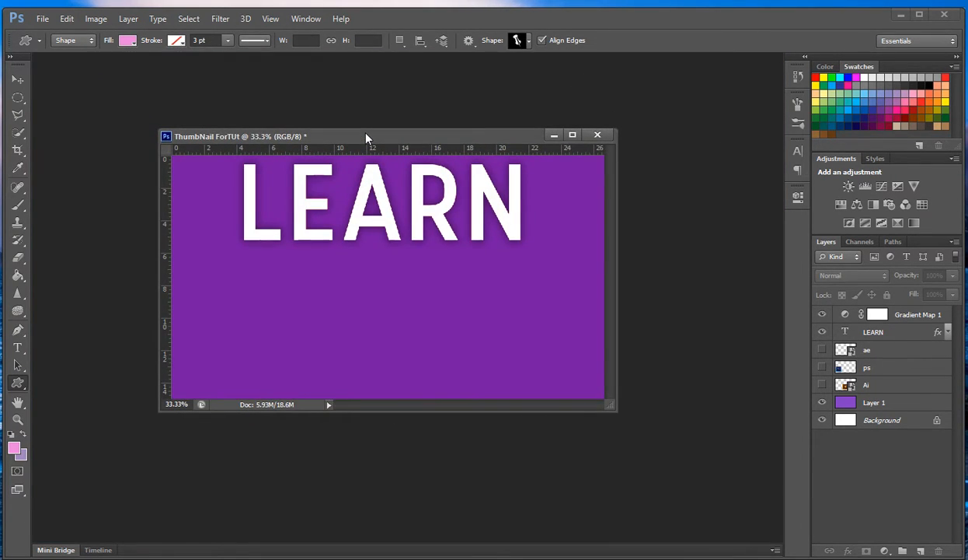
mouse_move(320, 168)
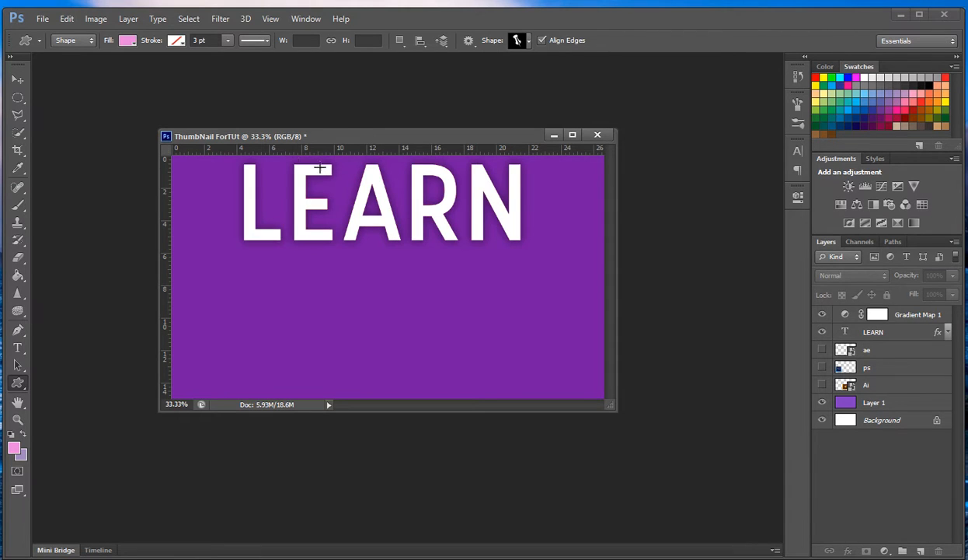
mouse_move(432, 146)
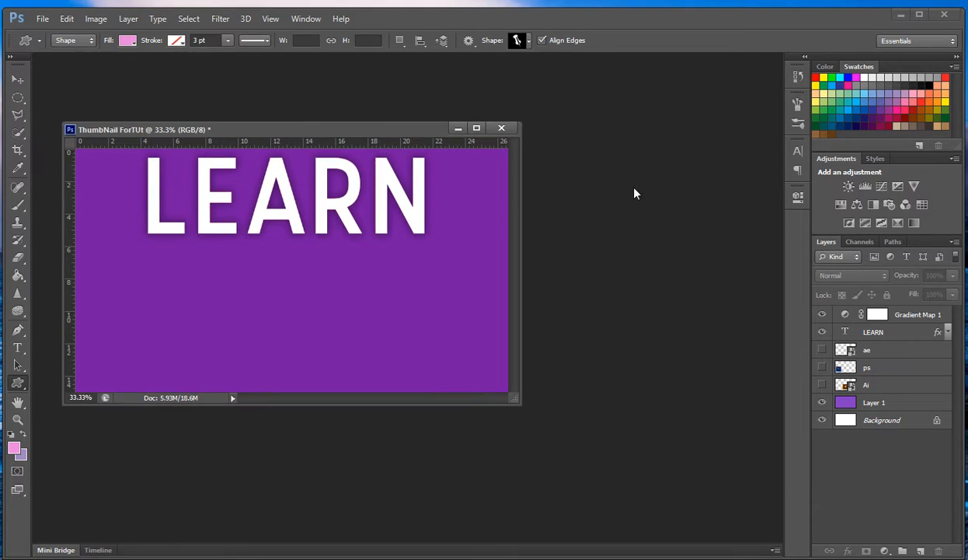
left_click_drag(143, 129, 197, 89)
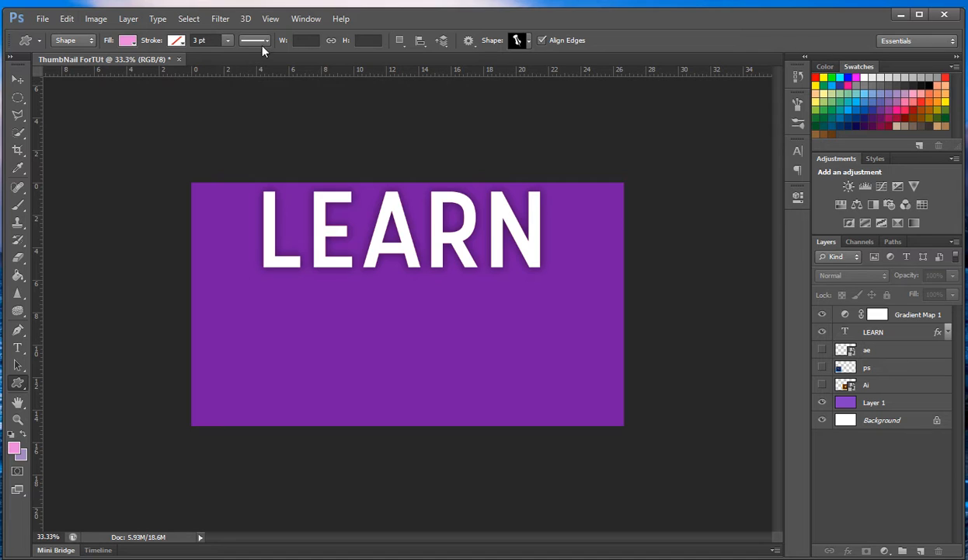
Reopen the Window menu to reach the Workspace presets with Essentials current.
left_click(340, 19)
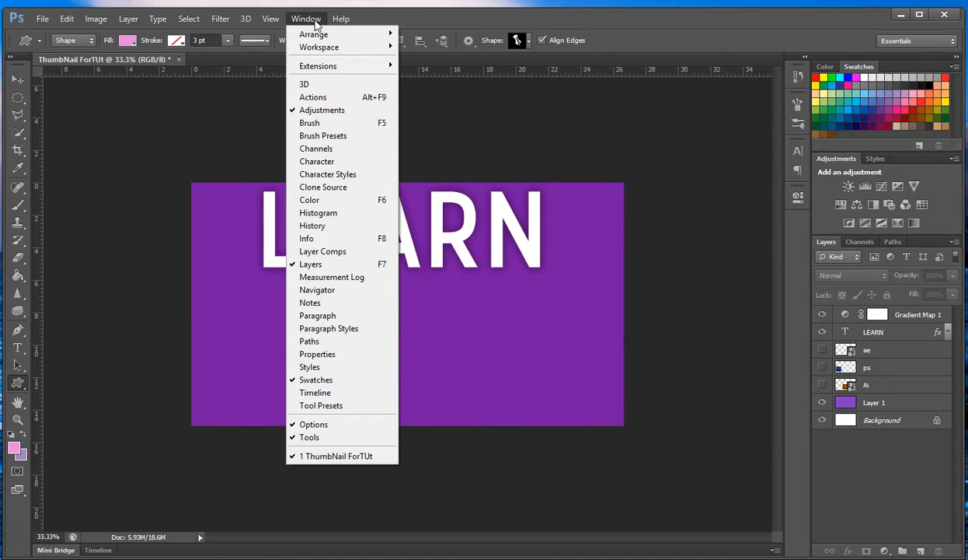
mouse_move(319, 47)
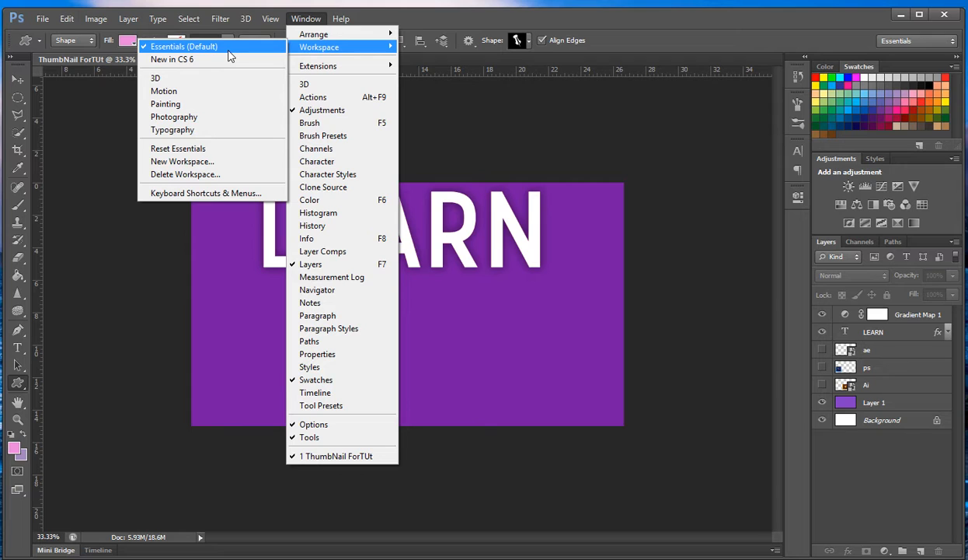
mouse_move(171, 58)
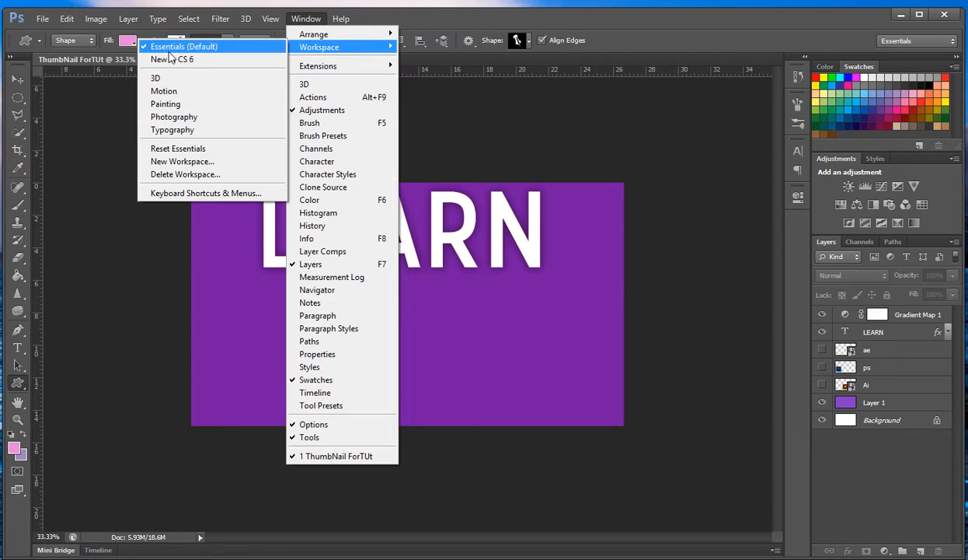
mouse_move(171, 59)
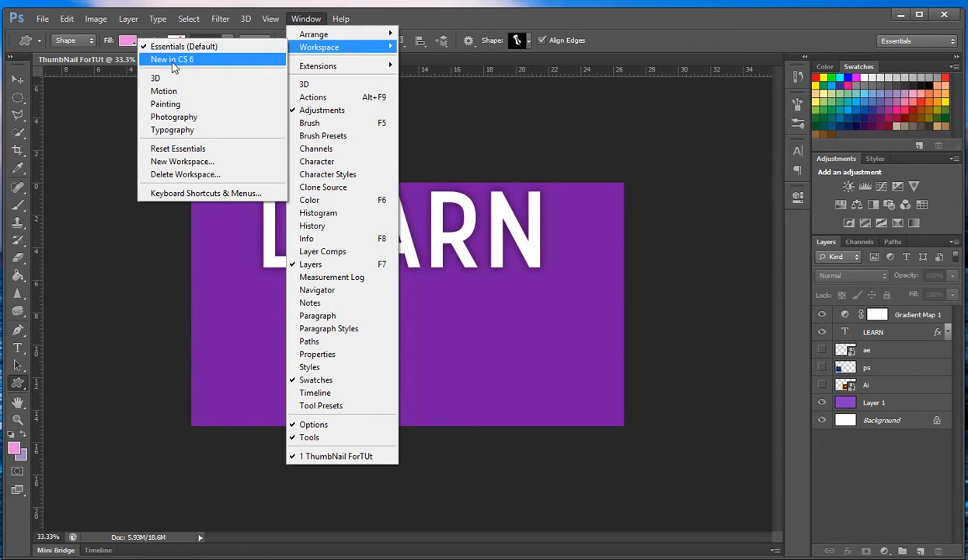
mouse_move(155, 81)
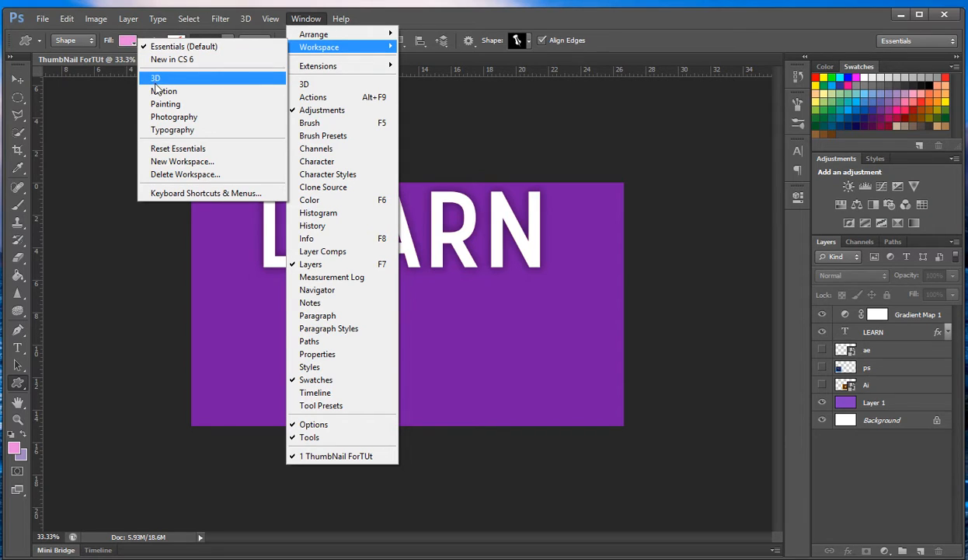
mouse_move(172, 131)
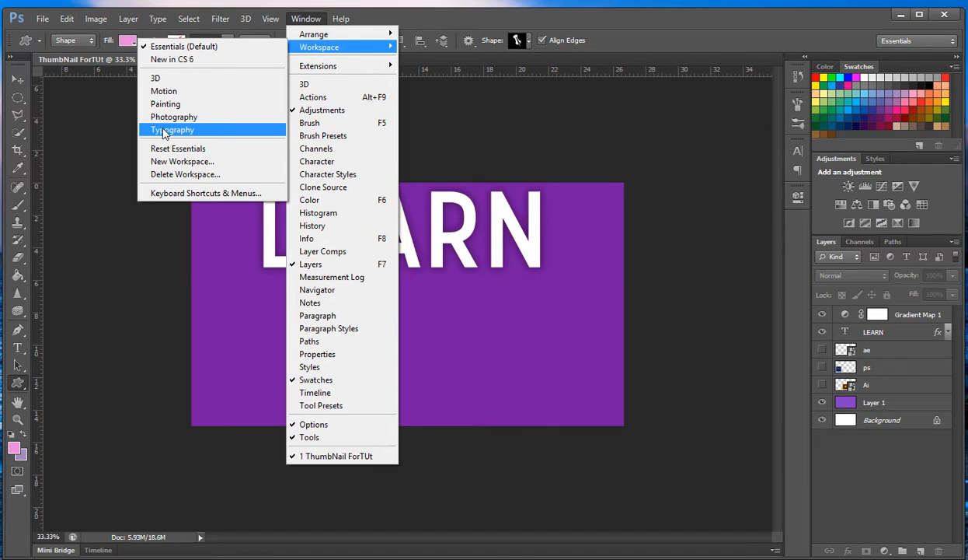
mouse_move(178, 149)
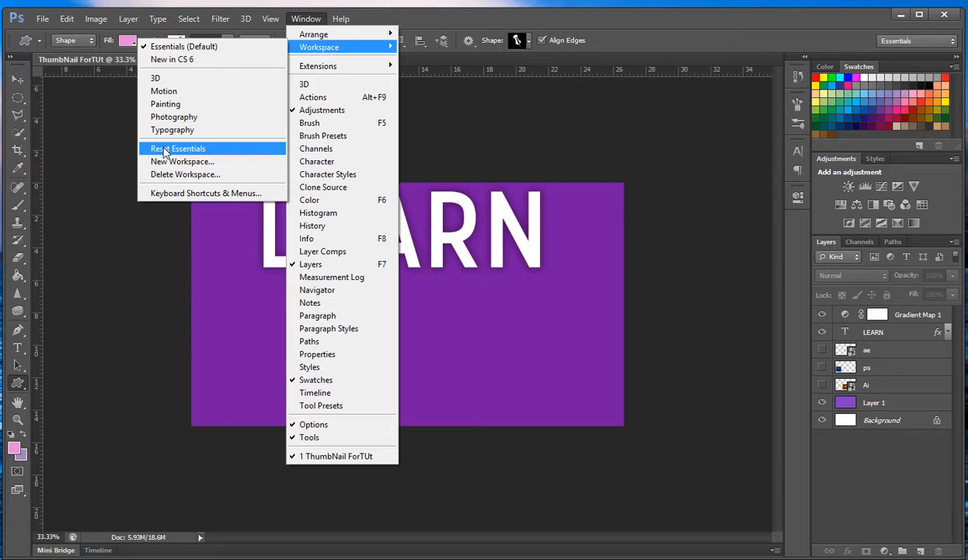
mouse_move(182, 160)
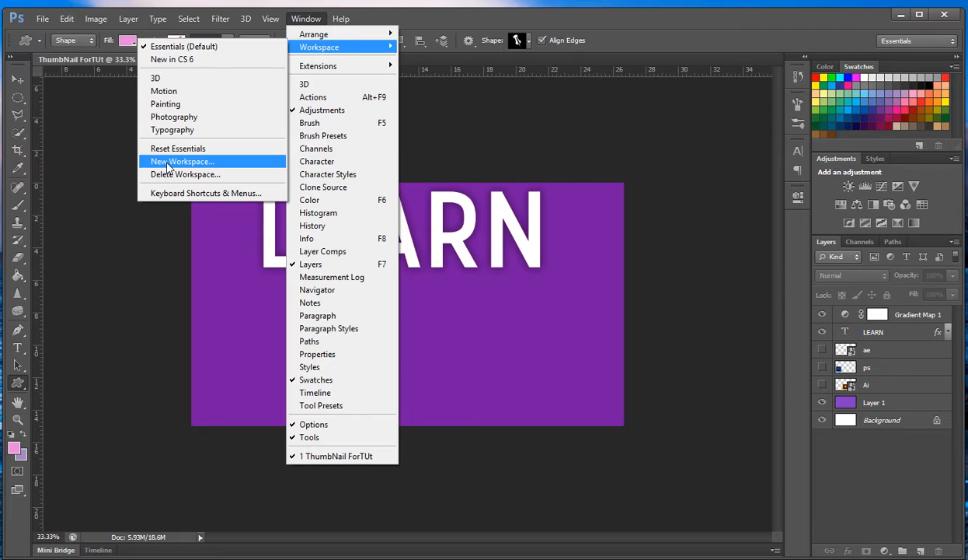
left_click(180, 160)
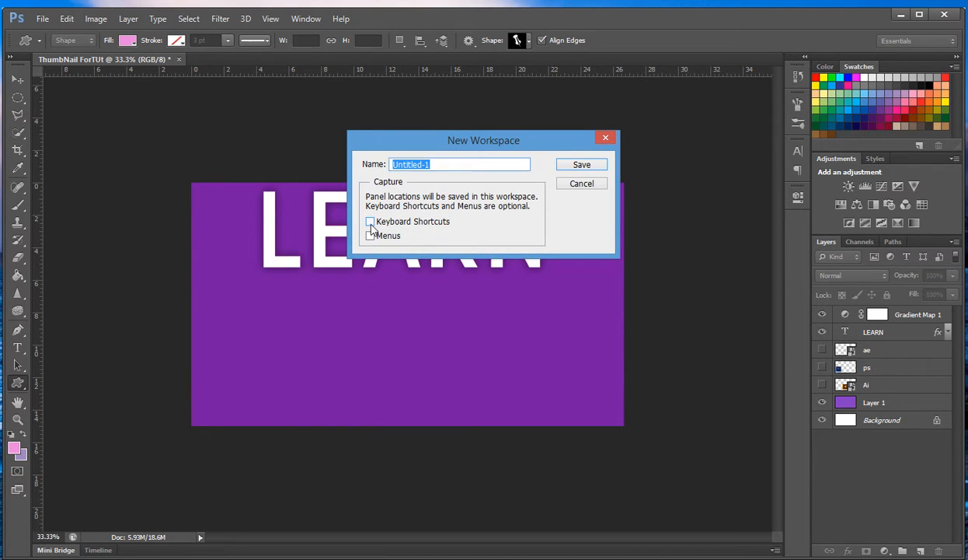
mouse_move(369, 236)
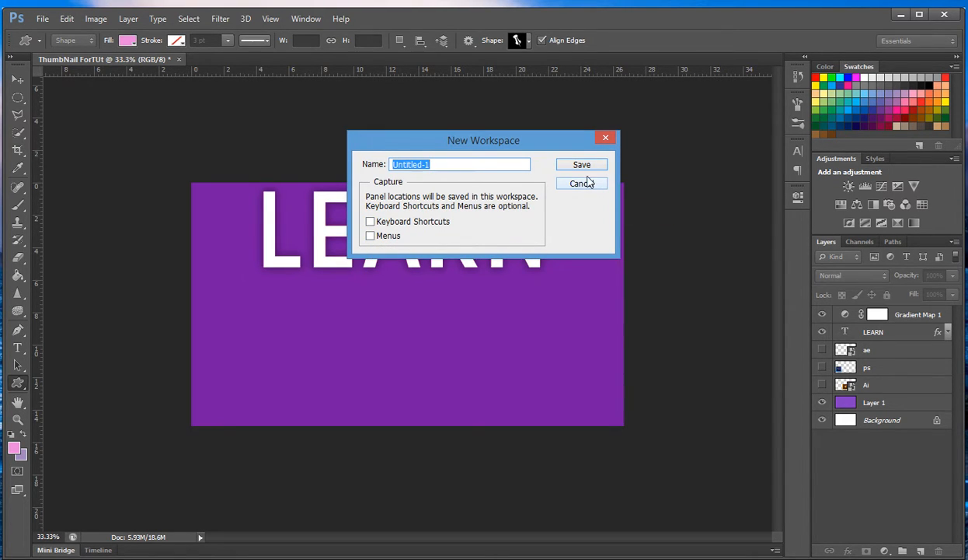
mouse_move(584, 187)
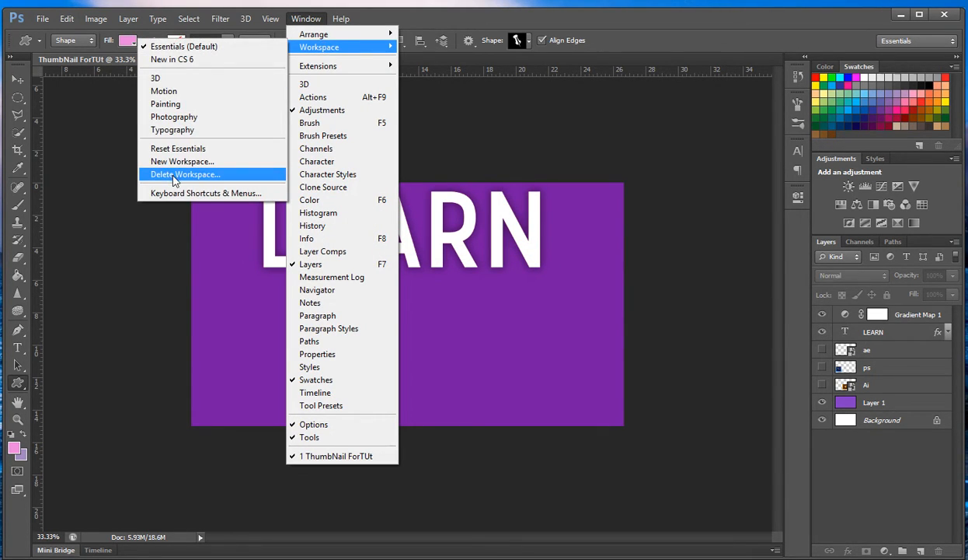
Delete the 'New in CS 6' workspace through Delete Workspace and confirm with Yes.
left_click(185, 174)
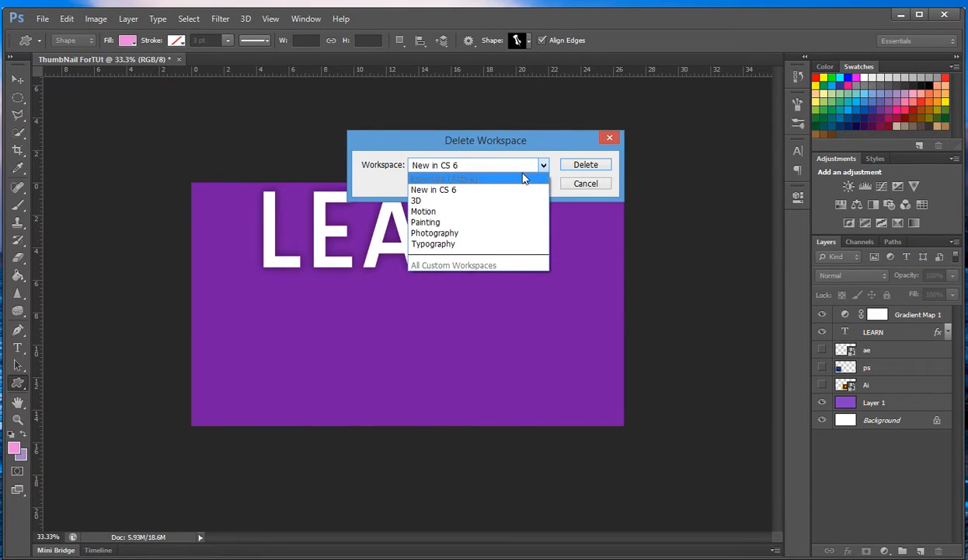
mouse_move(504, 189)
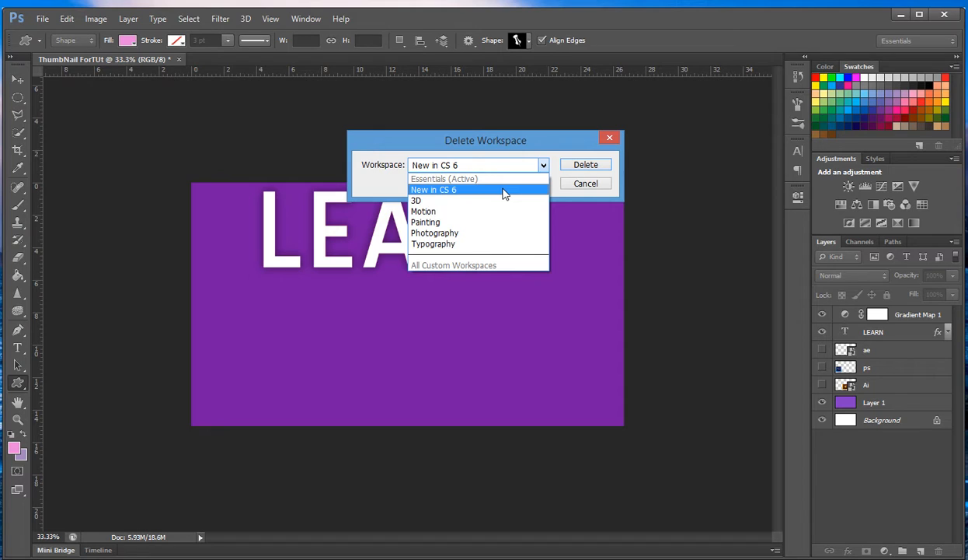
left_click(433, 189)
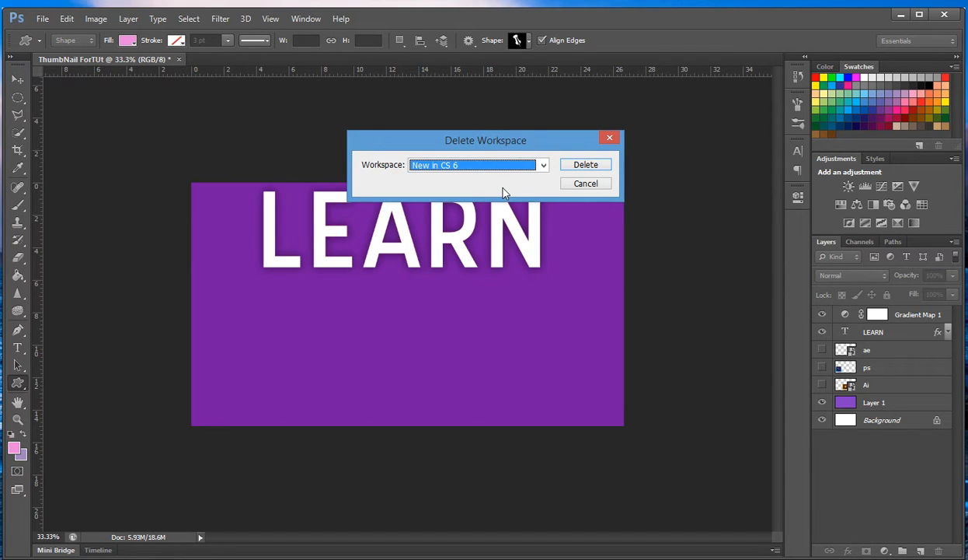
mouse_move(585, 177)
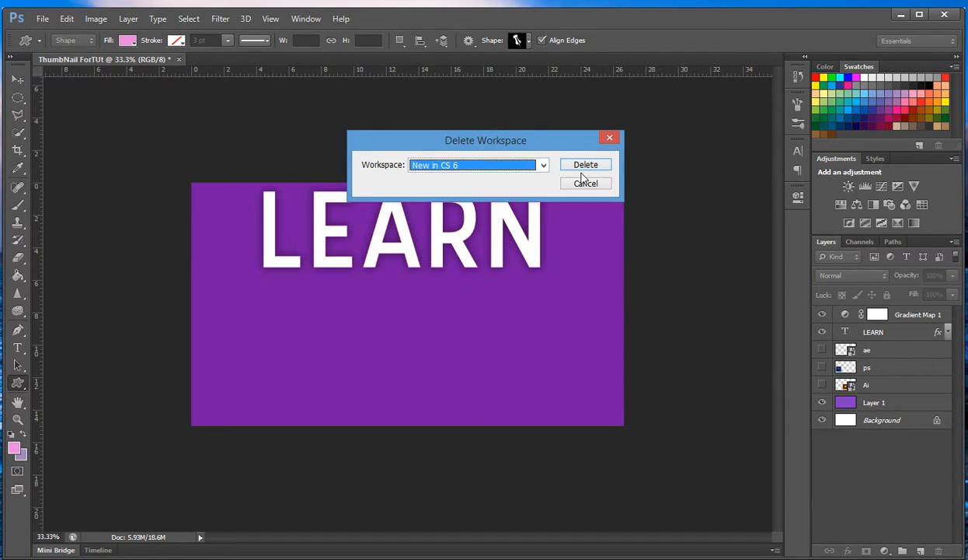
left_click(584, 165)
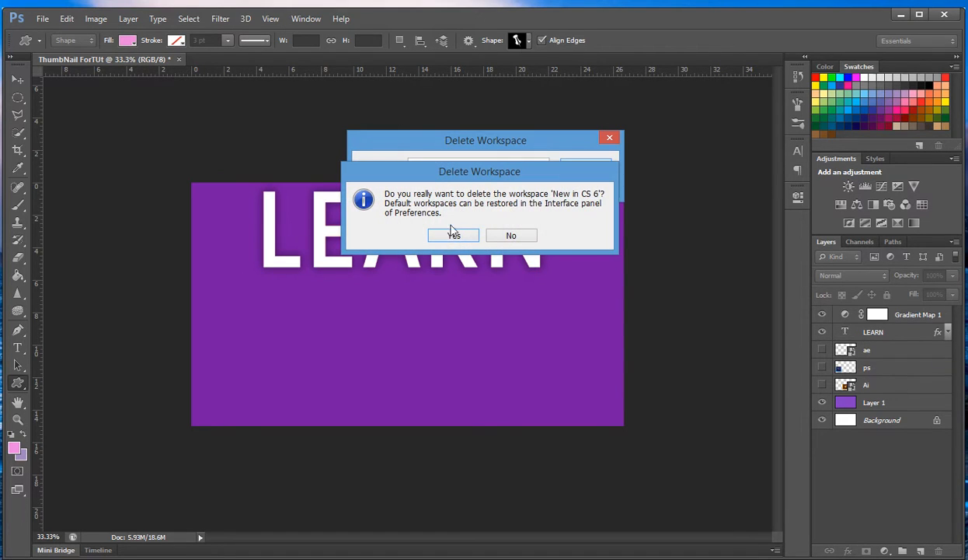
left_click(454, 234)
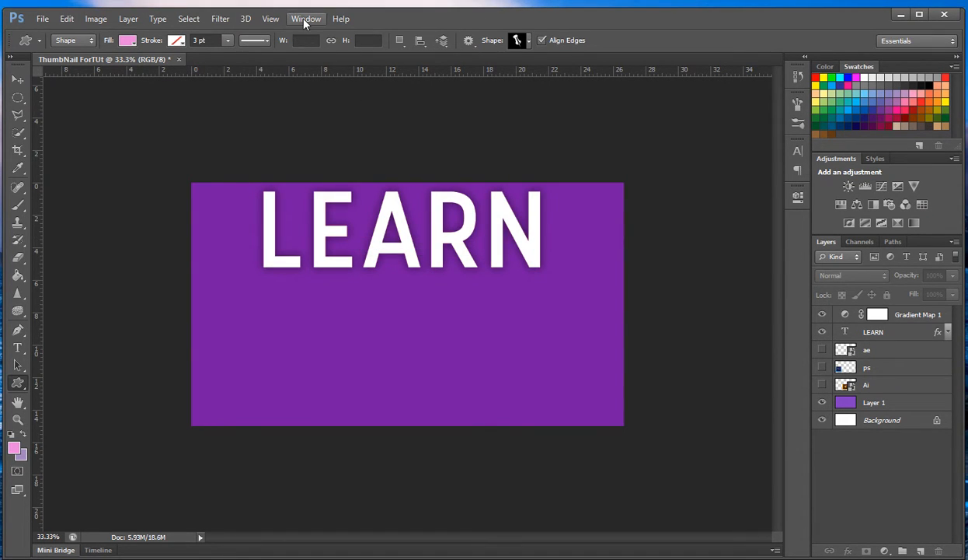
Save the current layout as a new workspace named 'Tutorial' and reopen the workspace list.
left_click(304, 19)
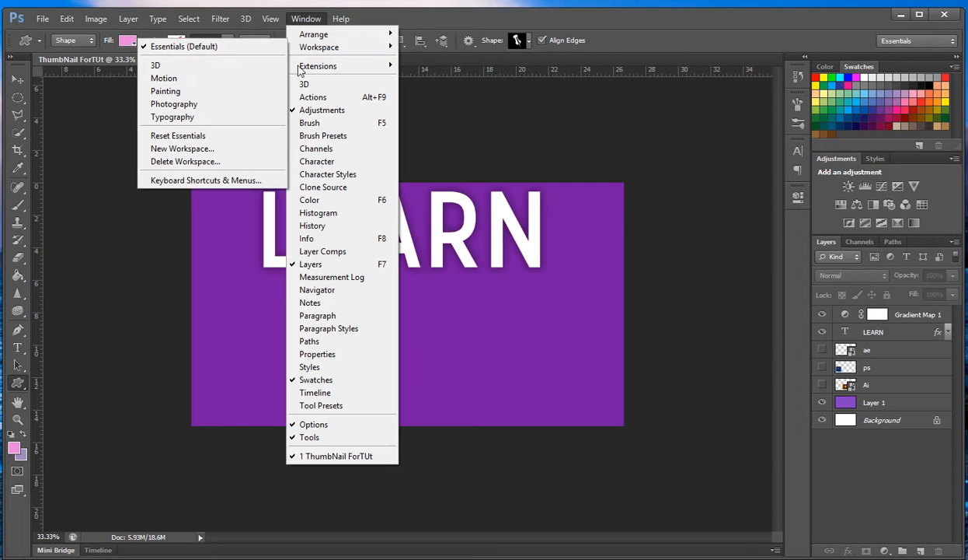
mouse_move(183, 149)
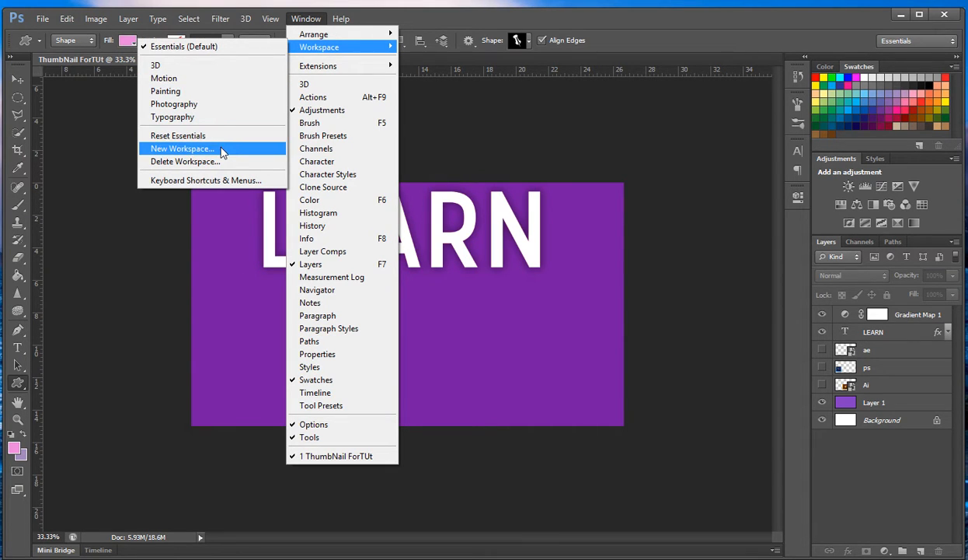
left_click(182, 149)
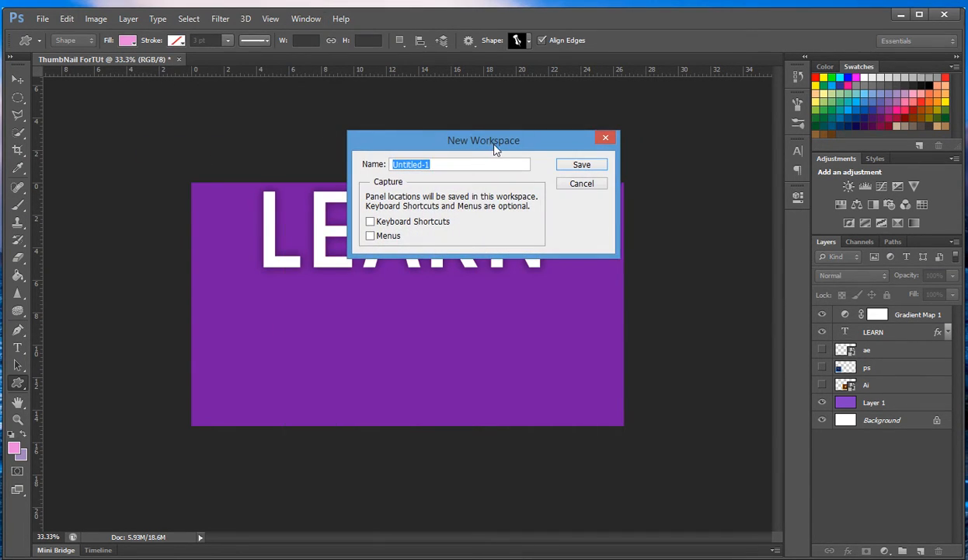
type("T")
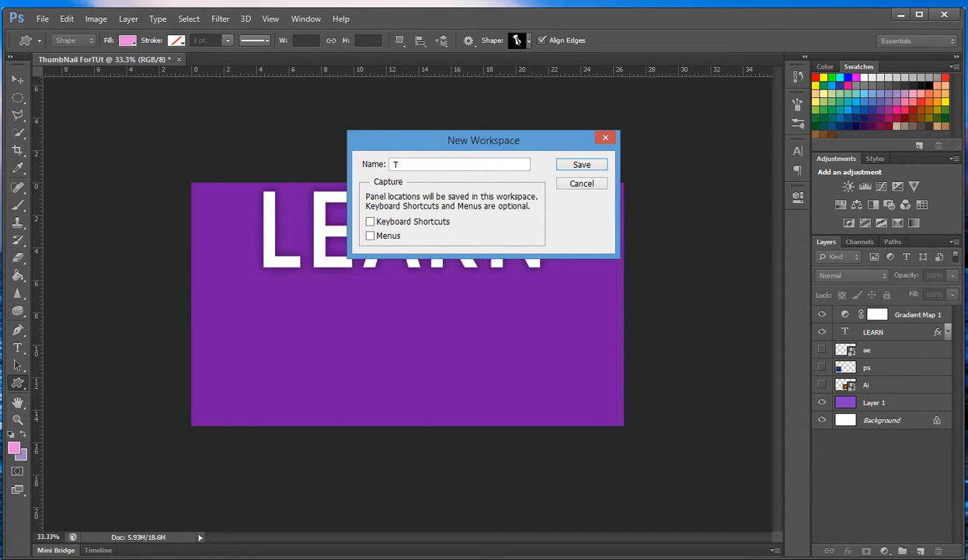
left_click(581, 164)
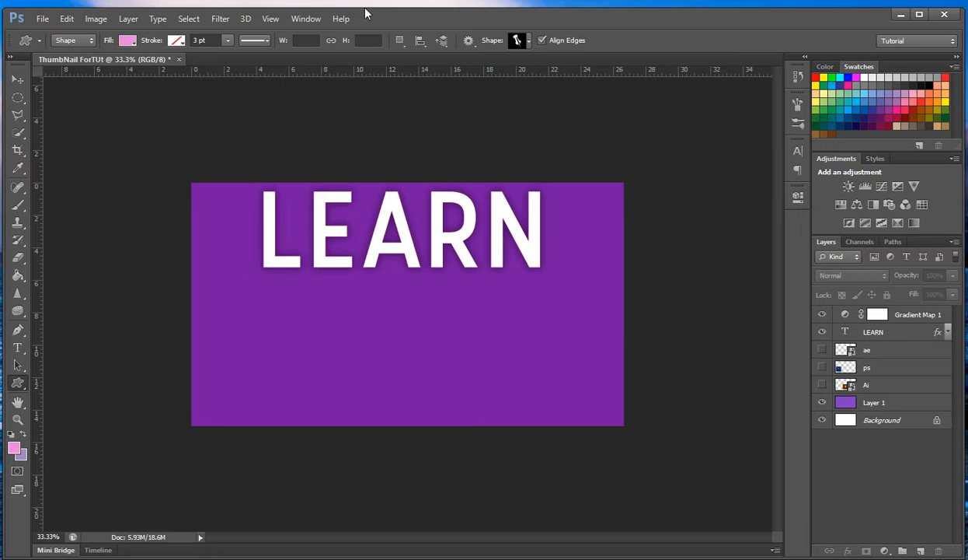
left_click(305, 19)
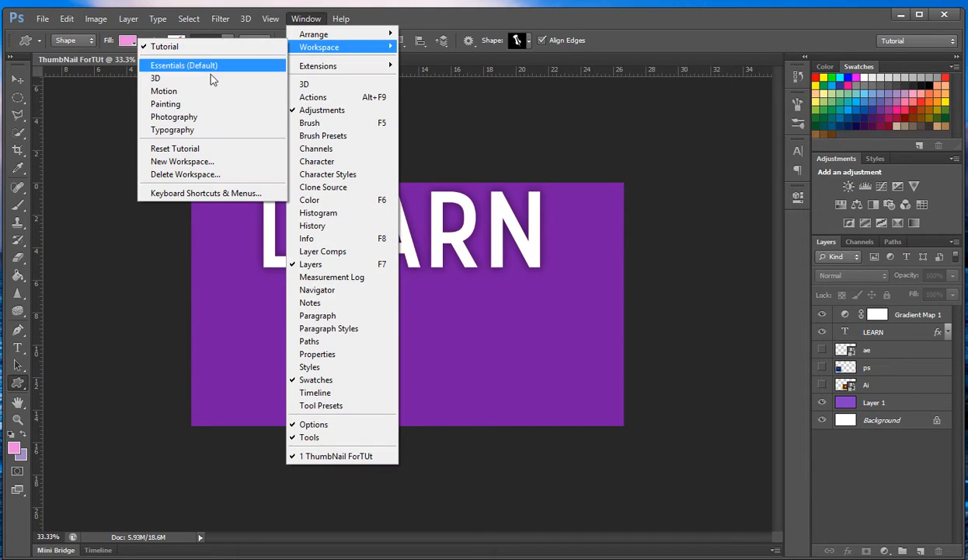
left_click(220, 18)
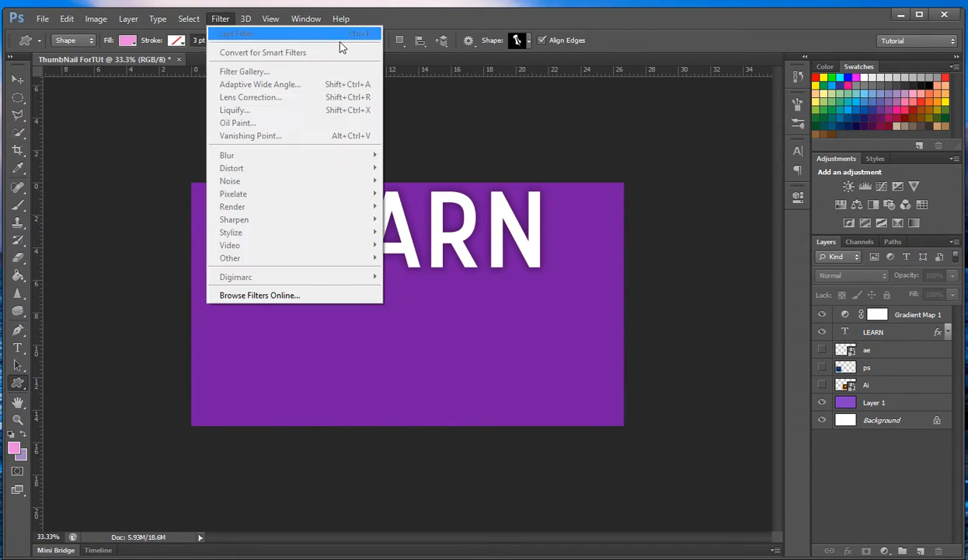
Reopen the Window menu to review its panel entries and the Extensions submenu.
left_click(305, 18)
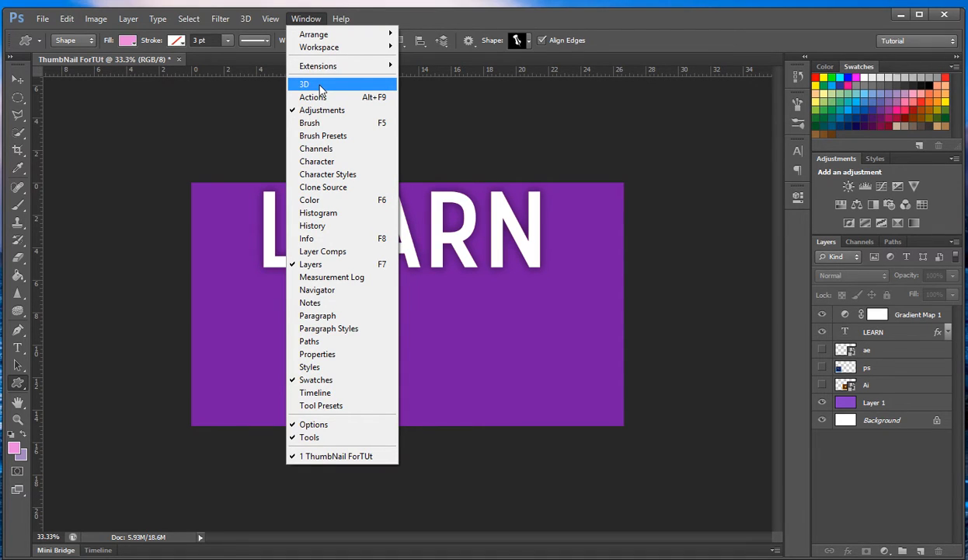
mouse_move(339, 66)
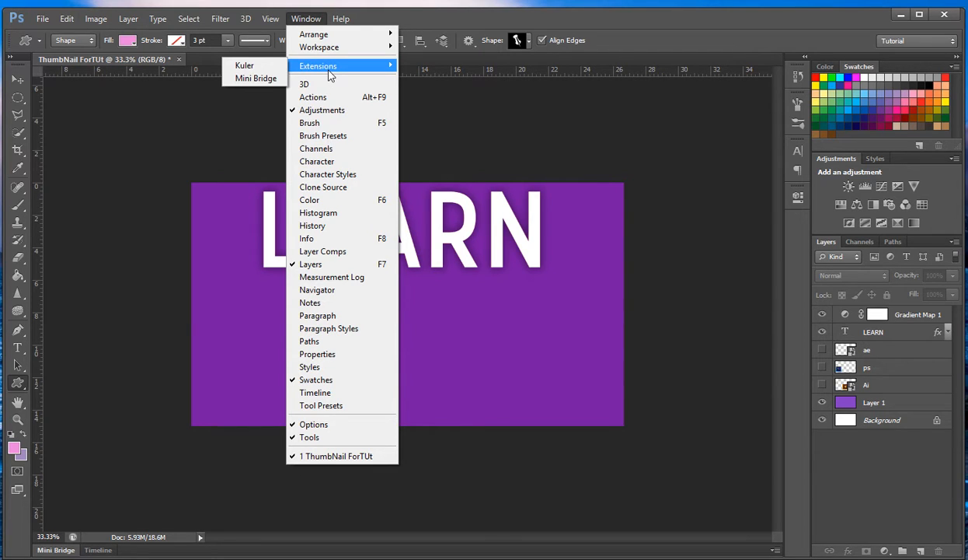
mouse_move(305, 84)
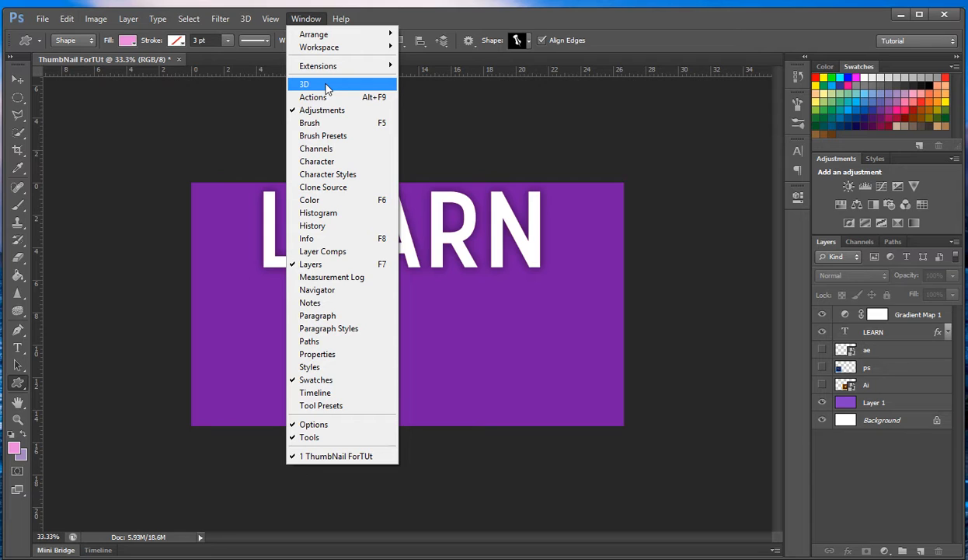
mouse_move(309, 367)
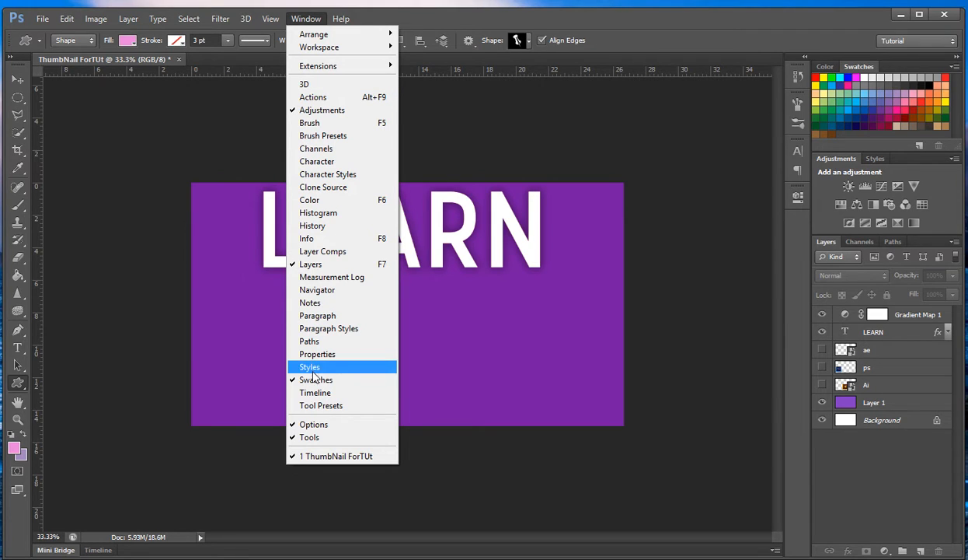
mouse_move(317, 289)
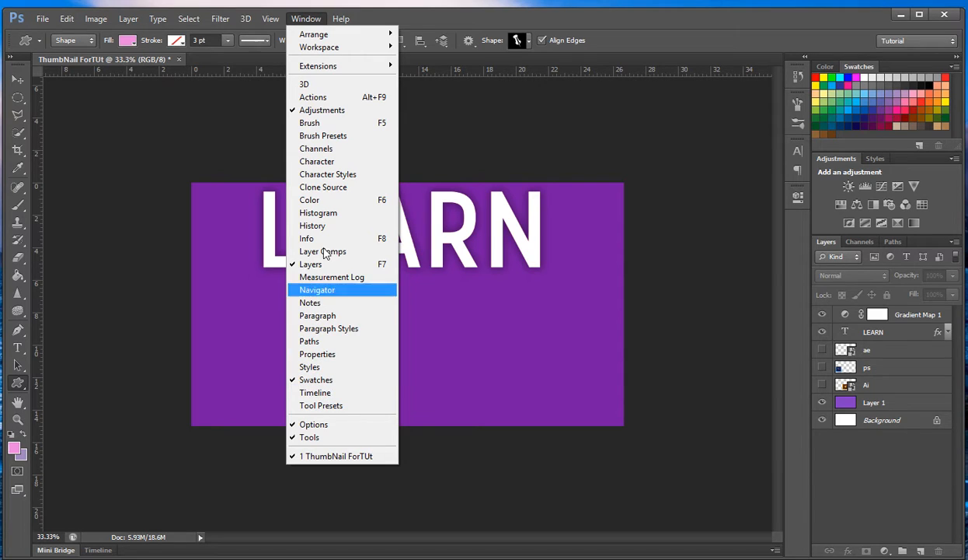
mouse_move(339, 115)
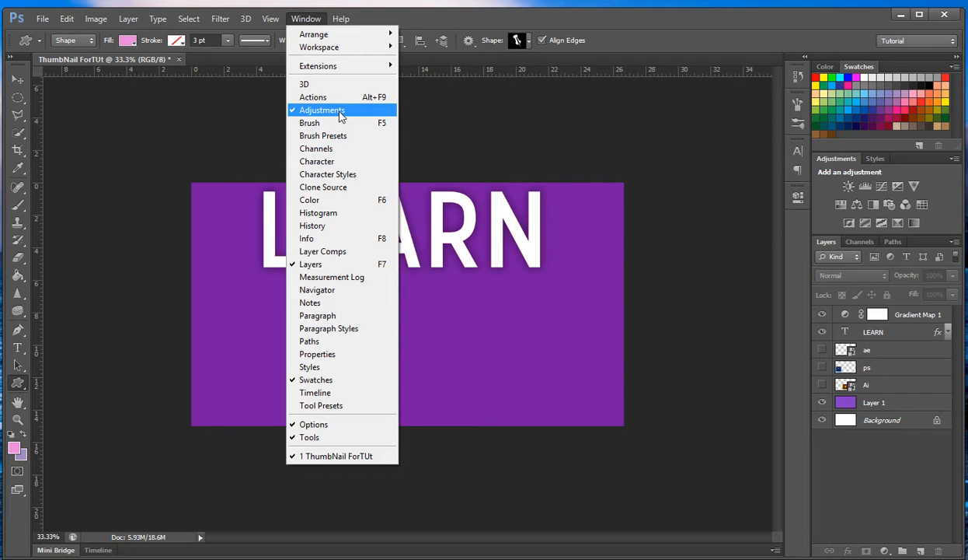
mouse_move(310, 274)
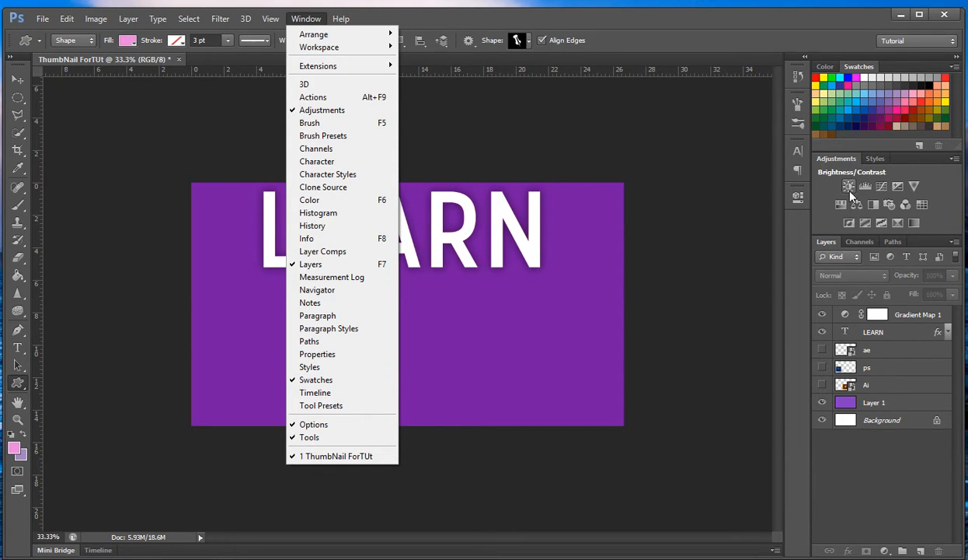
mouse_move(849, 186)
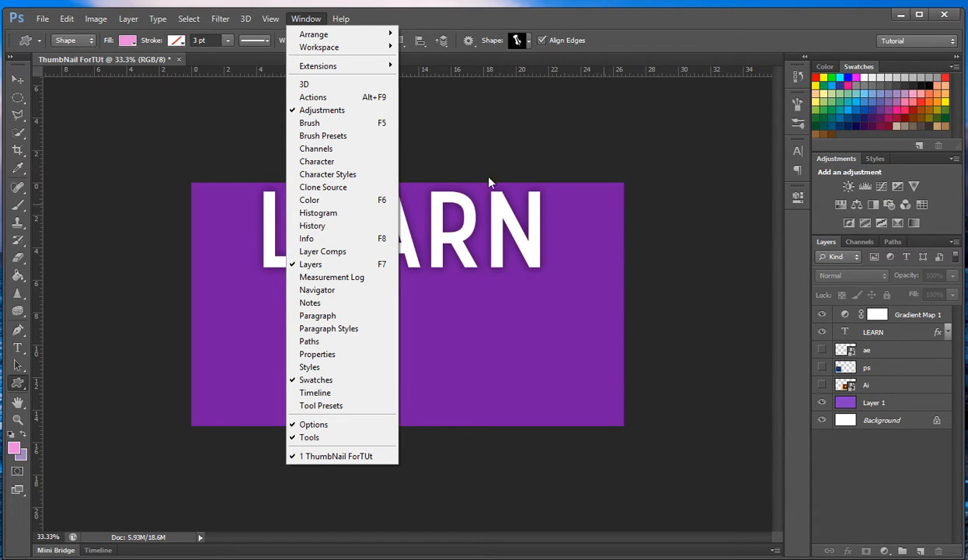
mouse_move(335, 160)
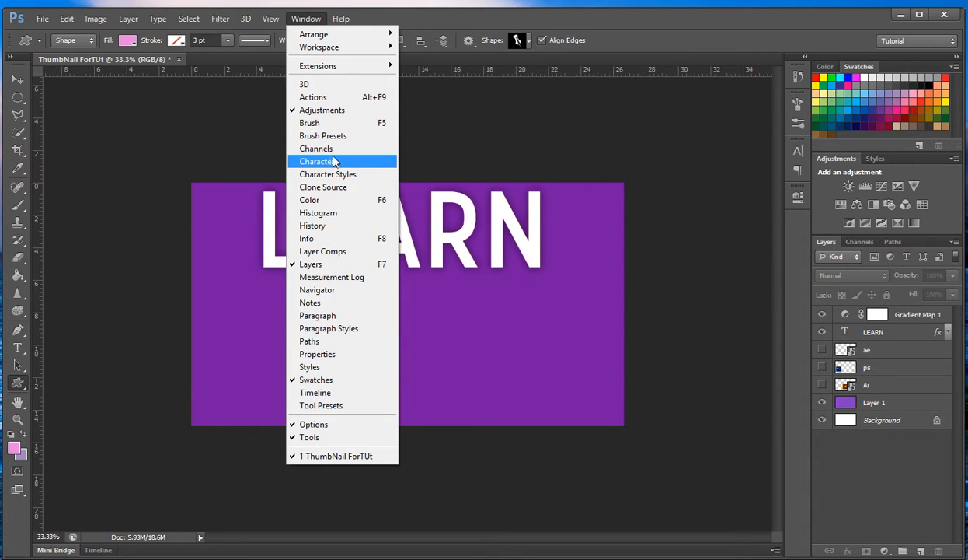
mouse_move(316, 149)
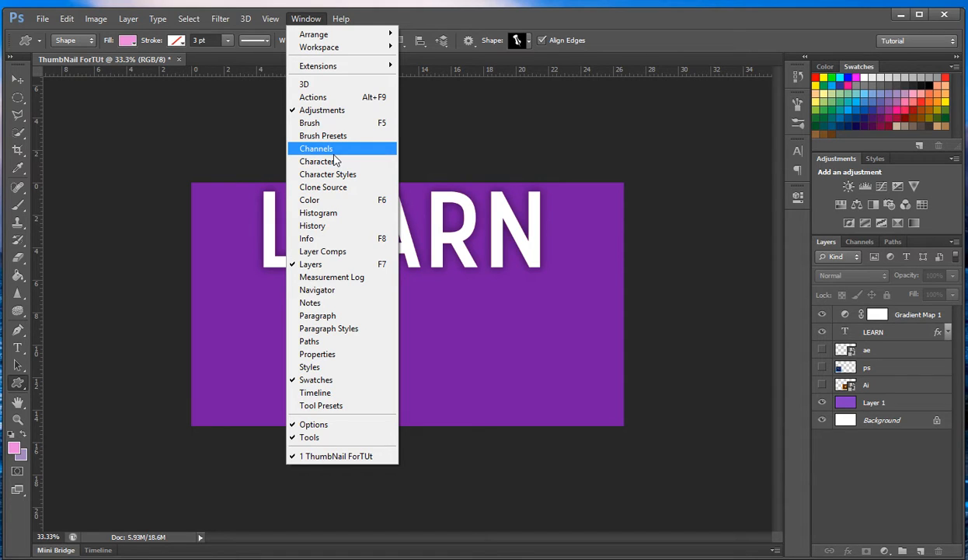
mouse_move(322, 135)
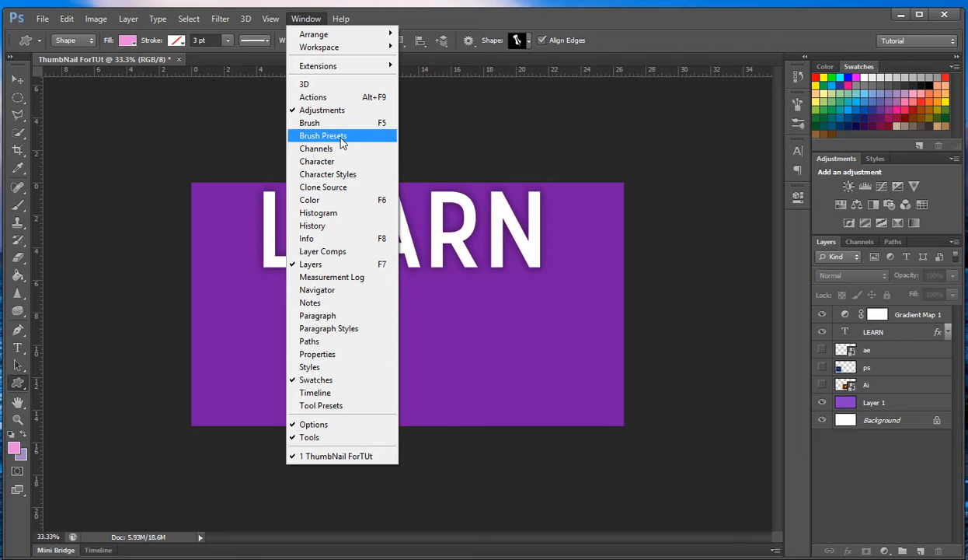
mouse_move(349, 149)
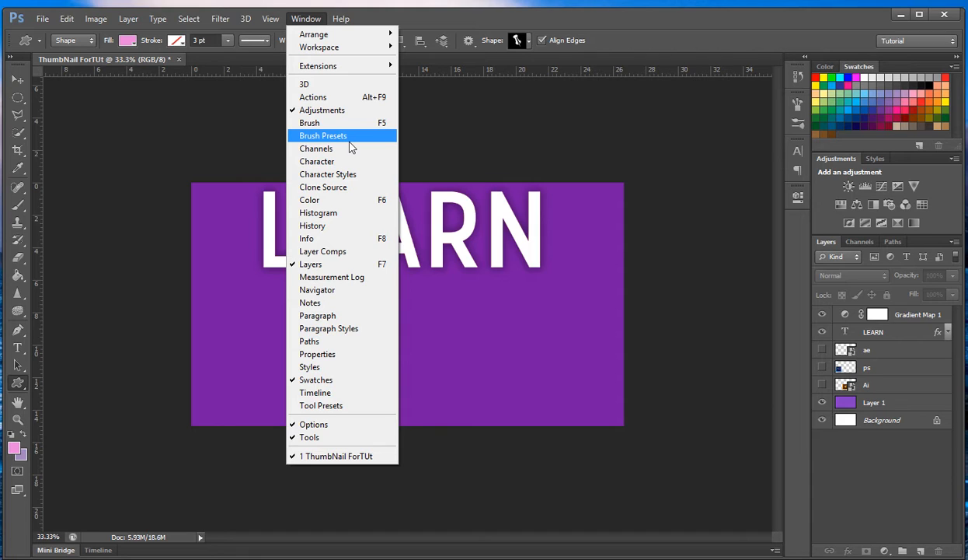
mouse_move(350, 143)
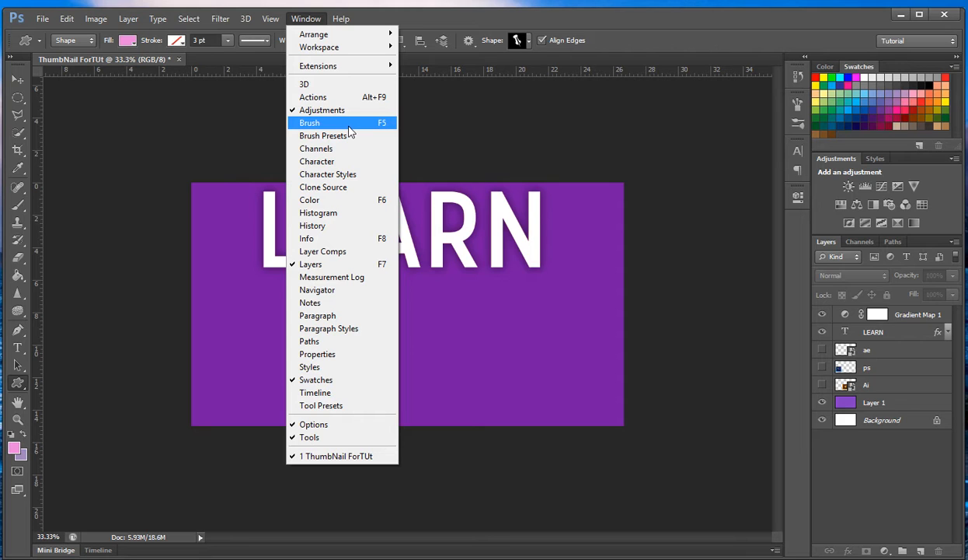
Show and close the Brush panel, then show and close the Brush Presets panel.
left_click(309, 123)
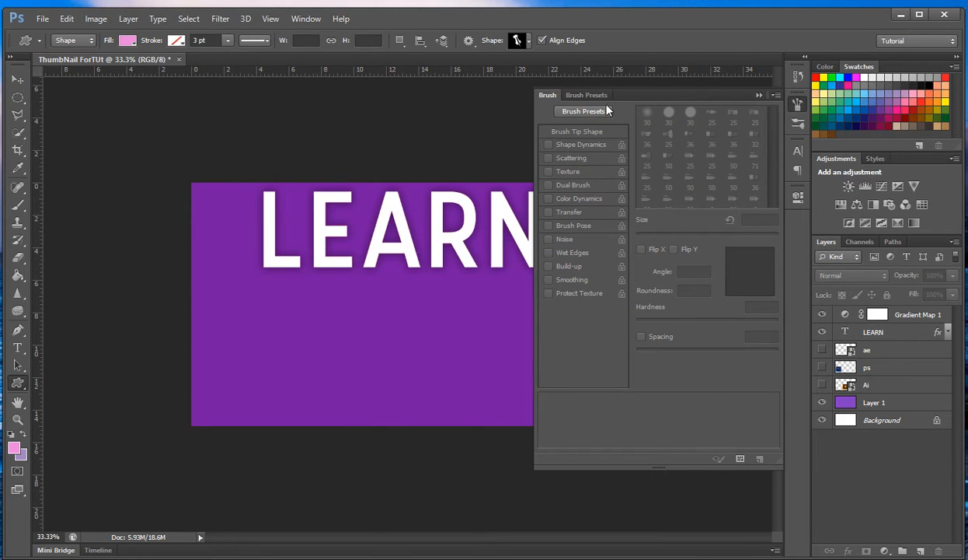
mouse_move(584, 235)
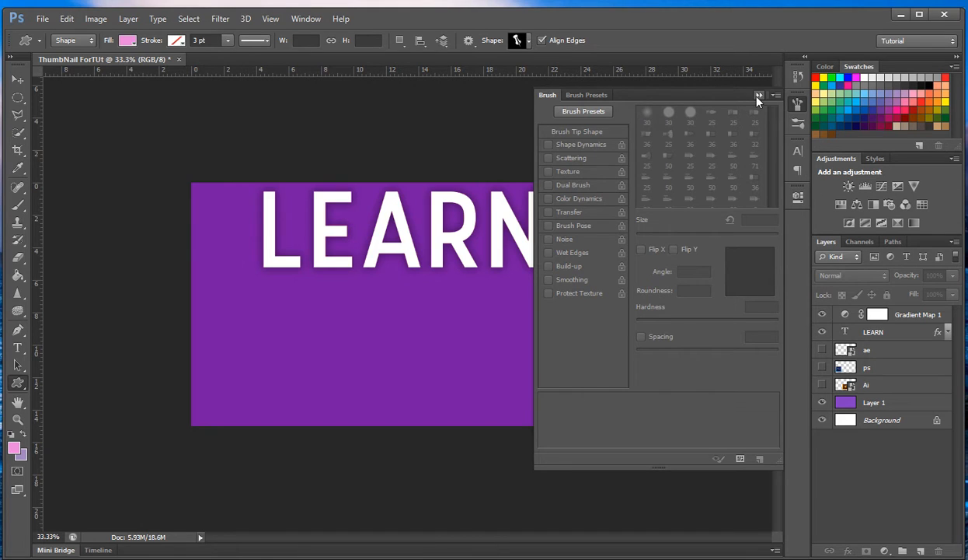
left_click(305, 19)
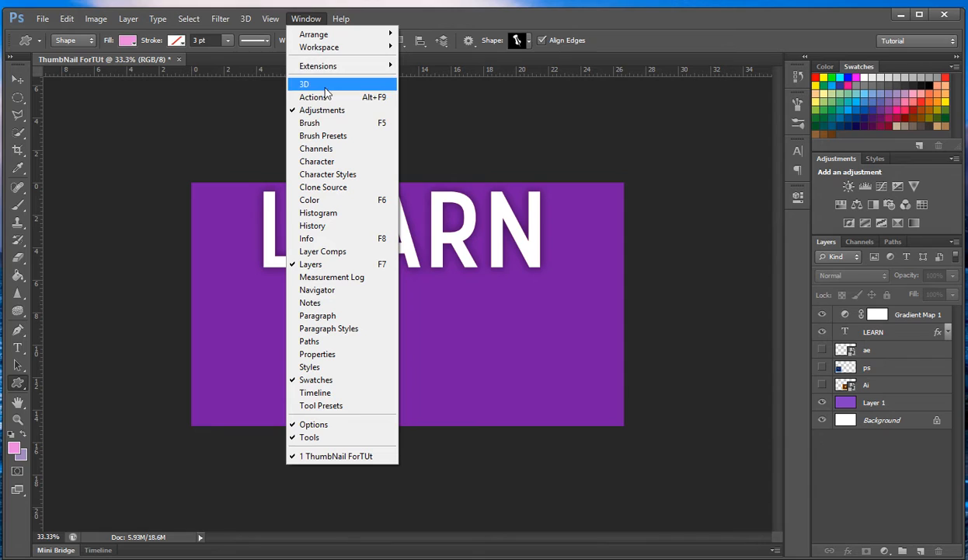
mouse_move(323, 136)
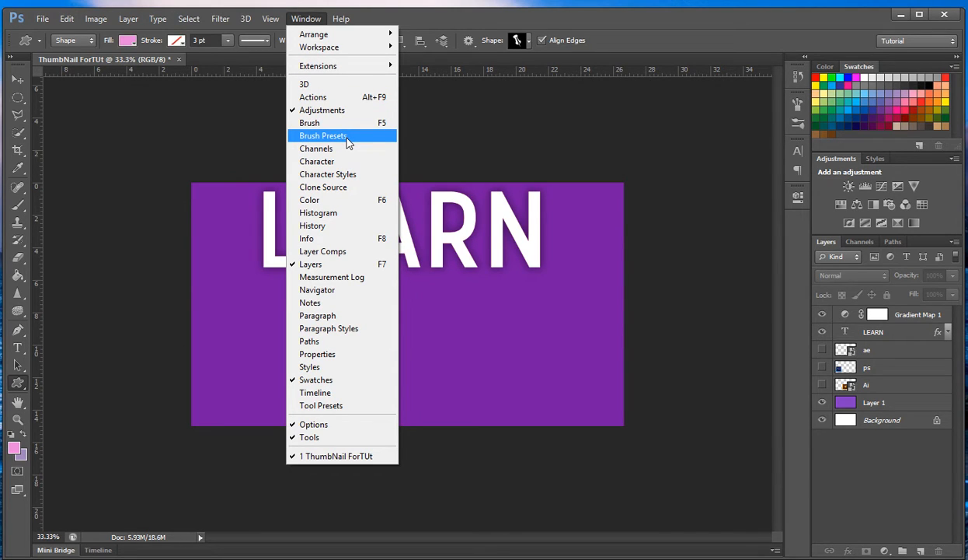
mouse_move(364, 135)
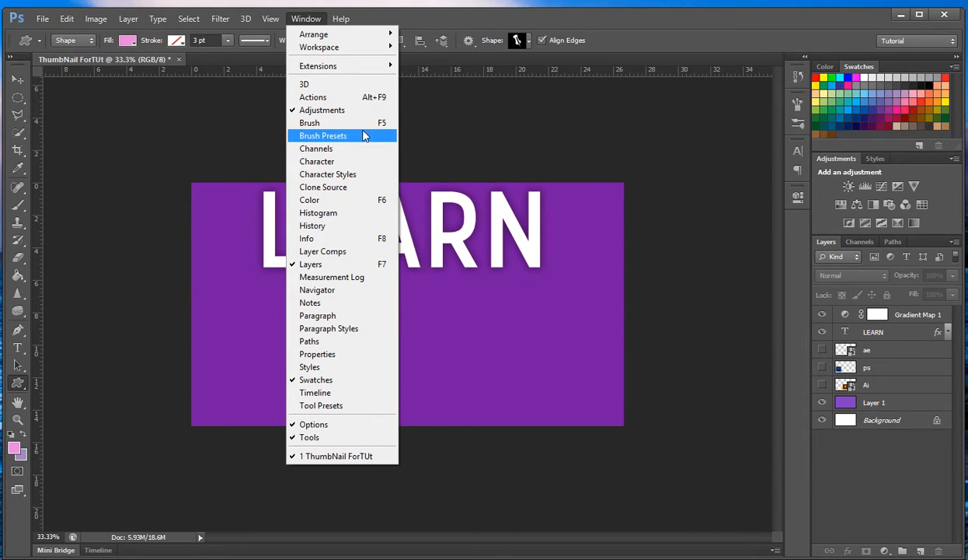
mouse_move(357, 146)
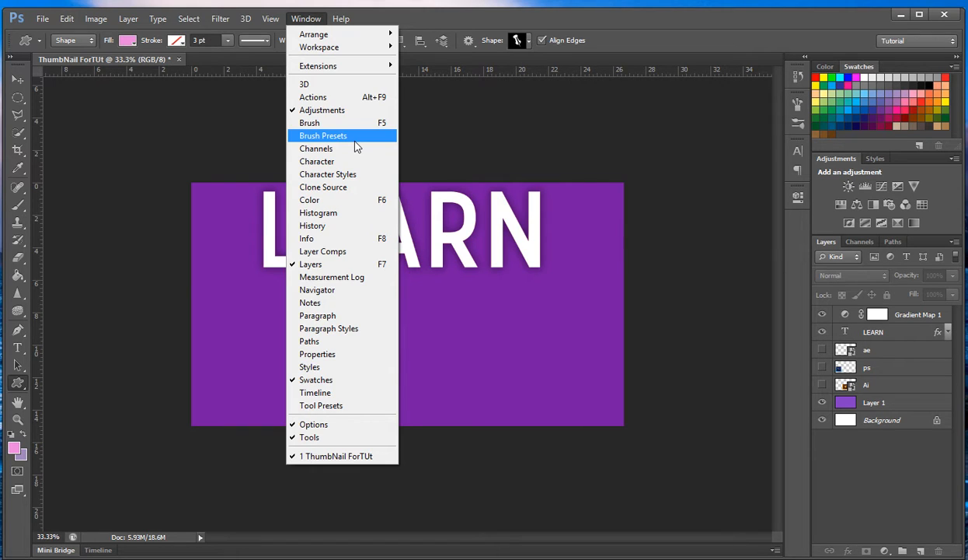
left_click(323, 135)
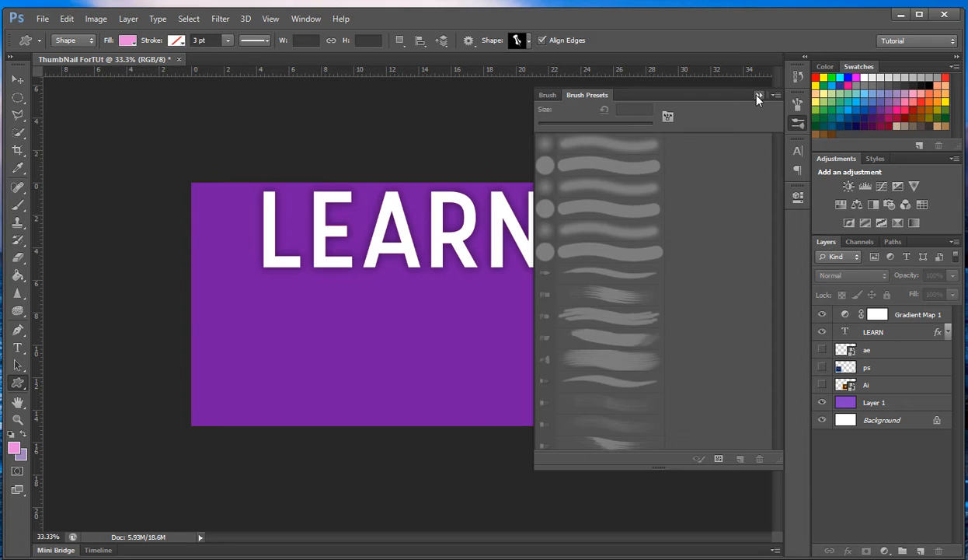
left_click(305, 19)
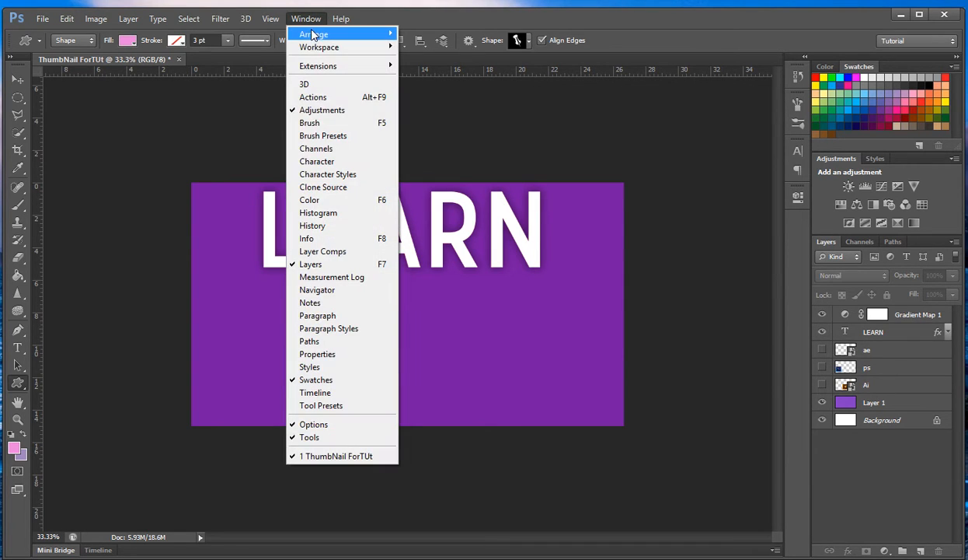
mouse_move(315, 150)
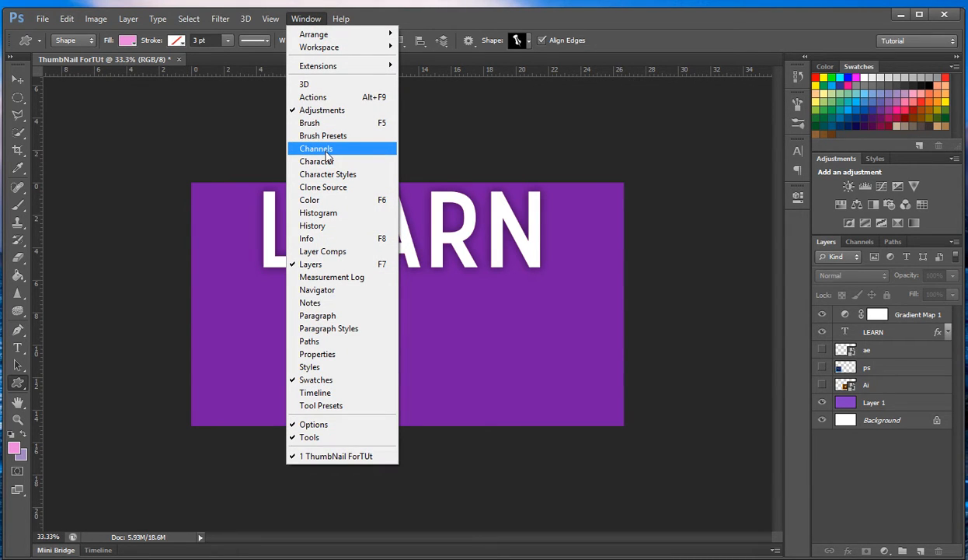
In the Channels panel, toggle Red, Blue-only and Green visibility, ending with all channels shown.
left_click(315, 149)
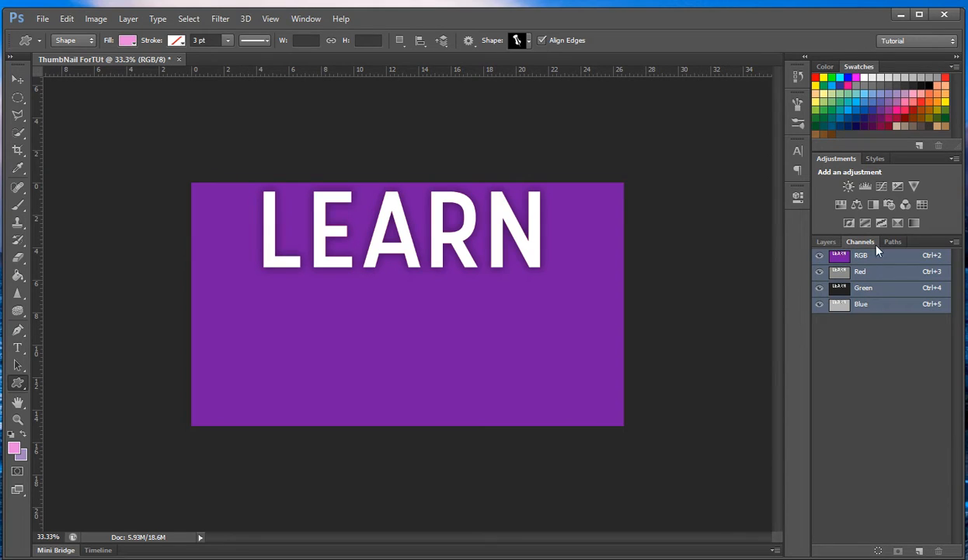
left_click(820, 270)
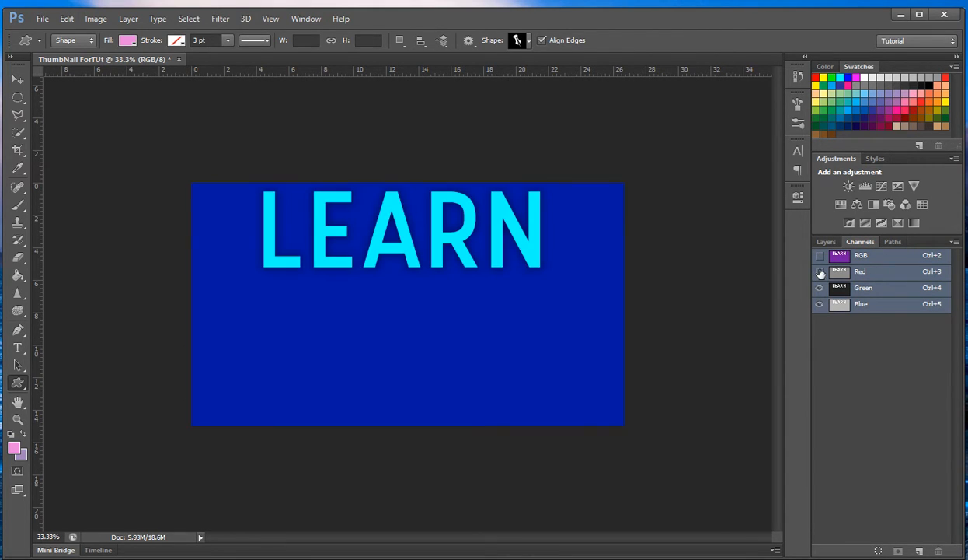
left_click(819, 271)
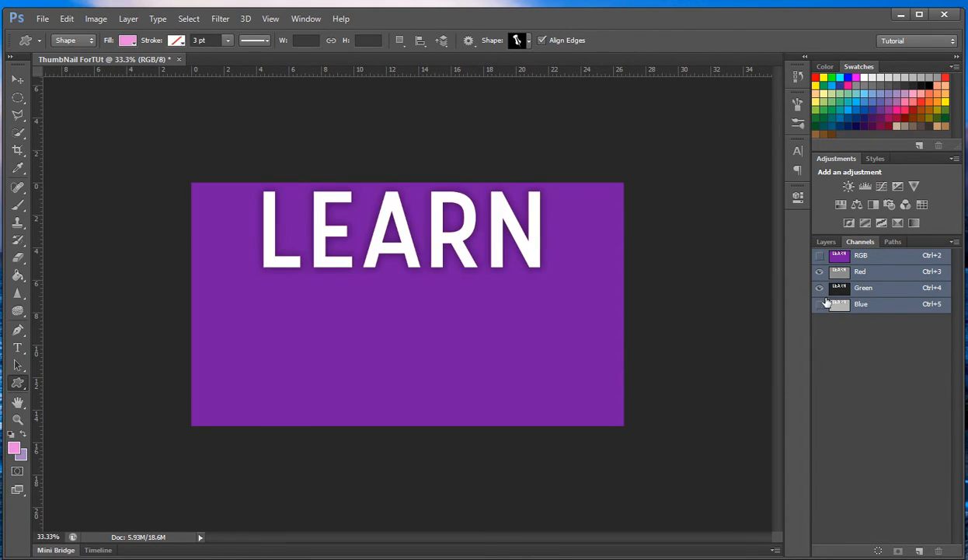
left_click(861, 303)
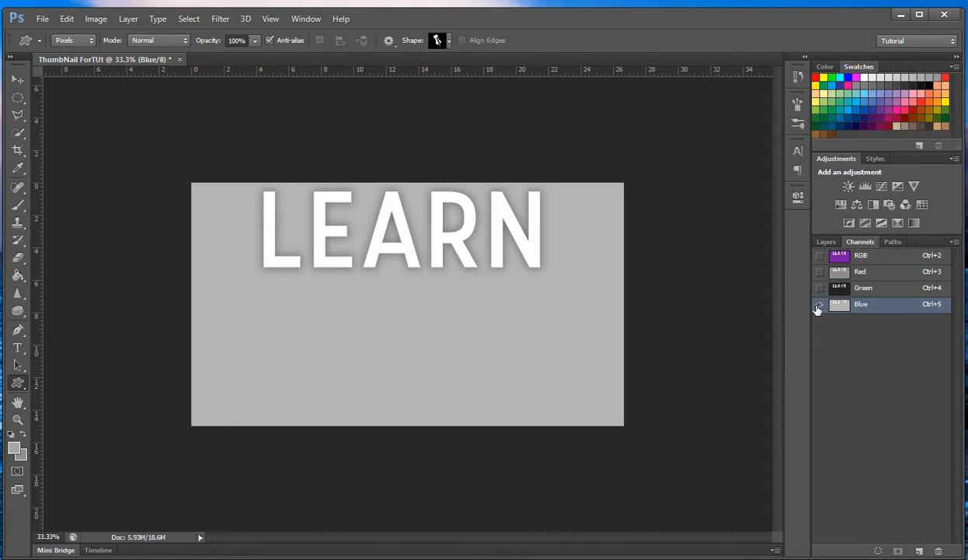
left_click(819, 255)
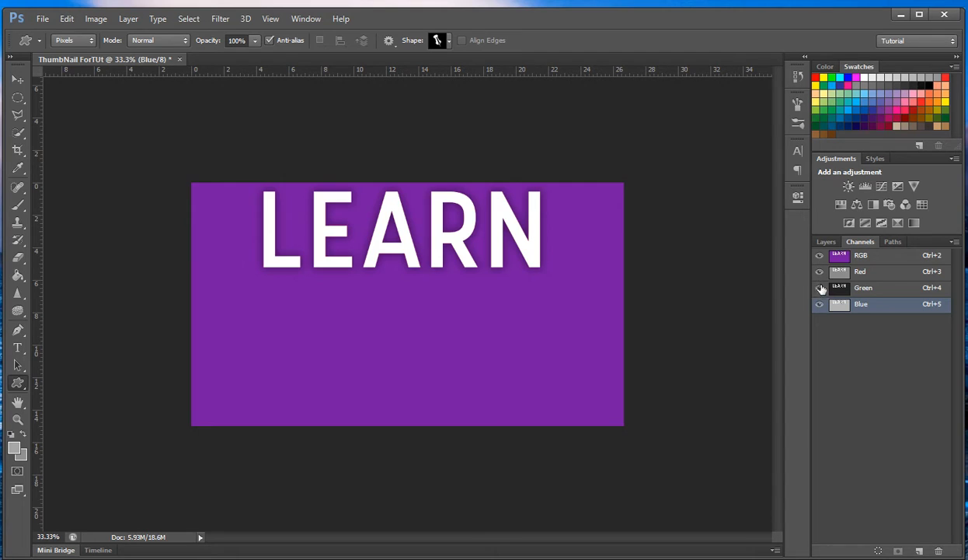
left_click(819, 255)
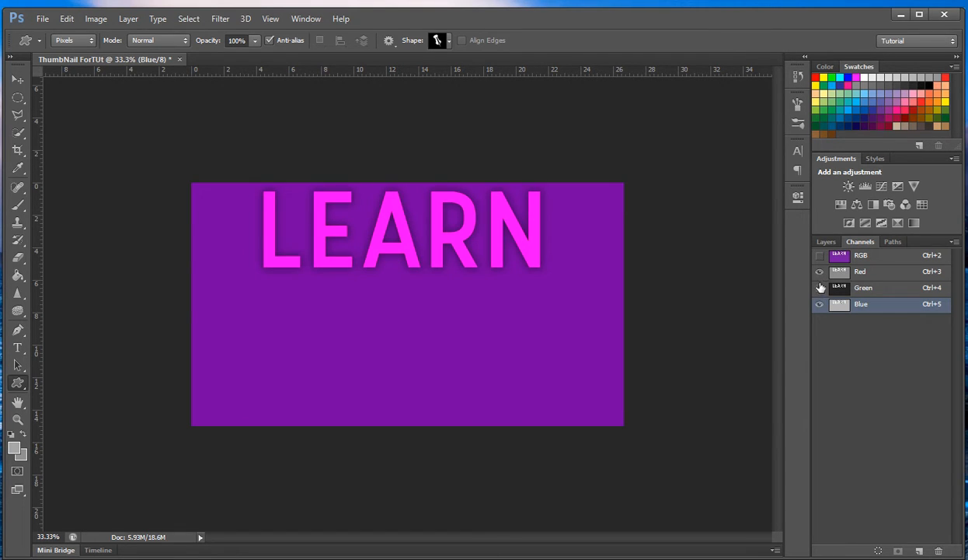
left_click(817, 288)
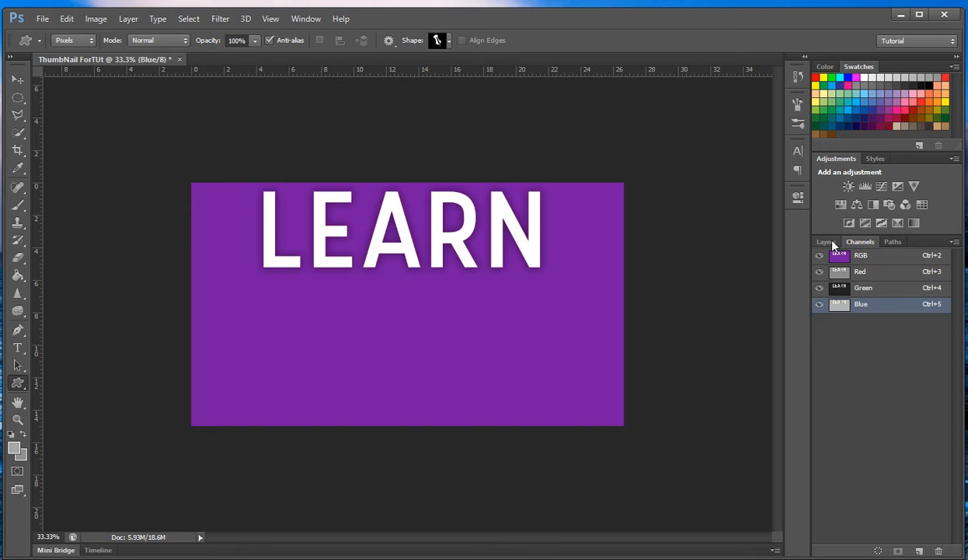
Switch back to the Layers panel and reopen the Window menu.
left_click(827, 240)
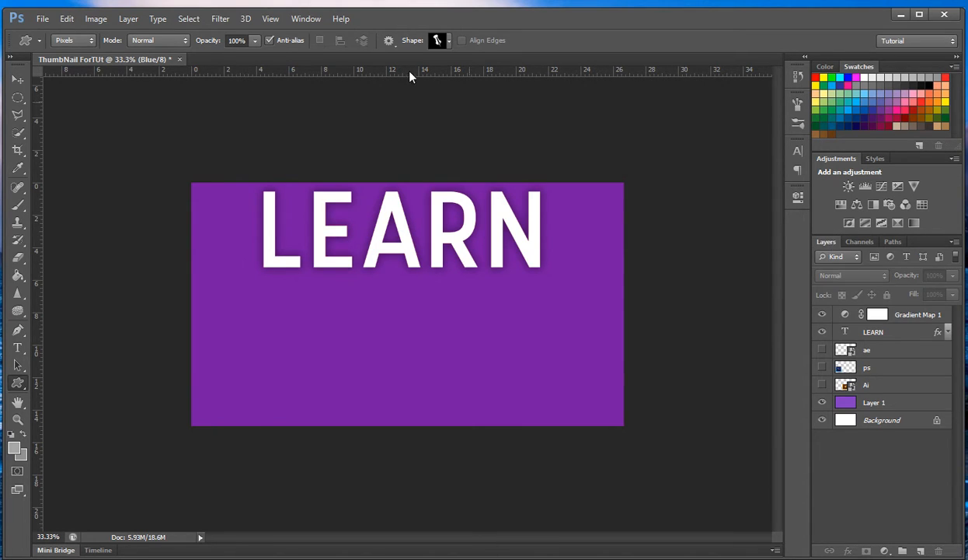
left_click(305, 18)
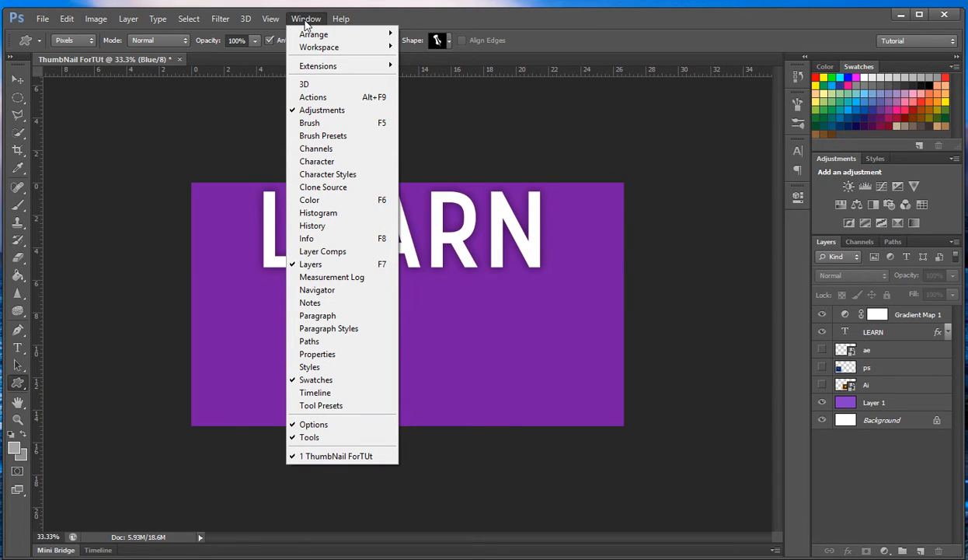
mouse_move(329, 199)
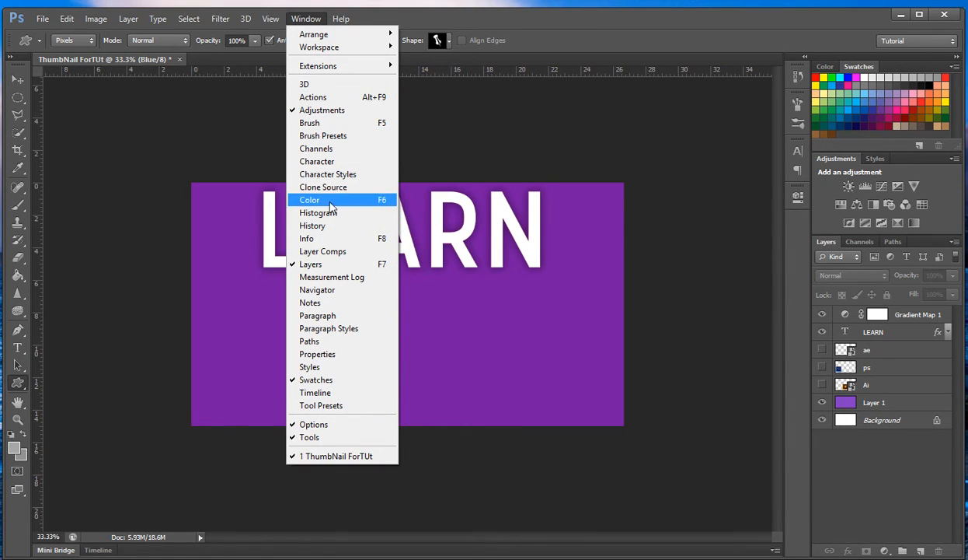
mouse_move(327, 264)
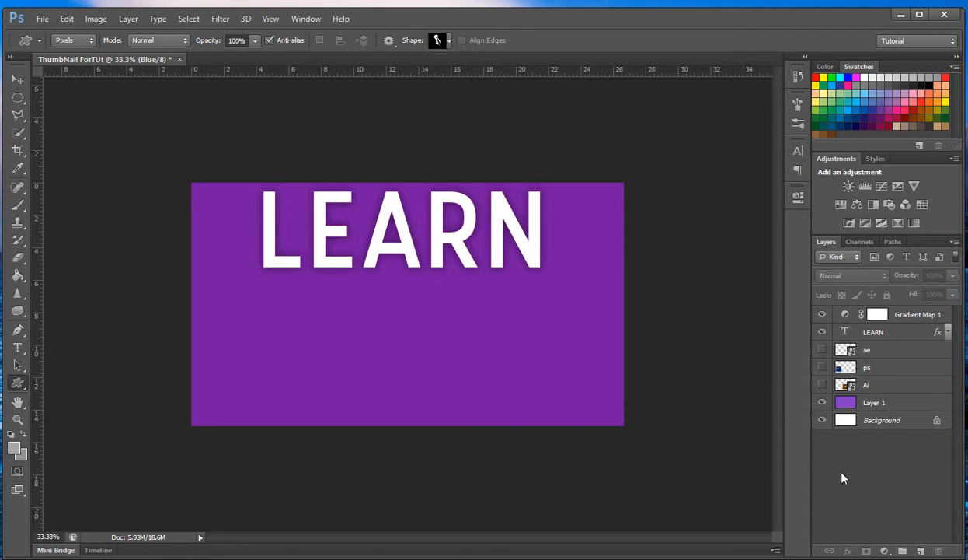
mouse_move(914, 325)
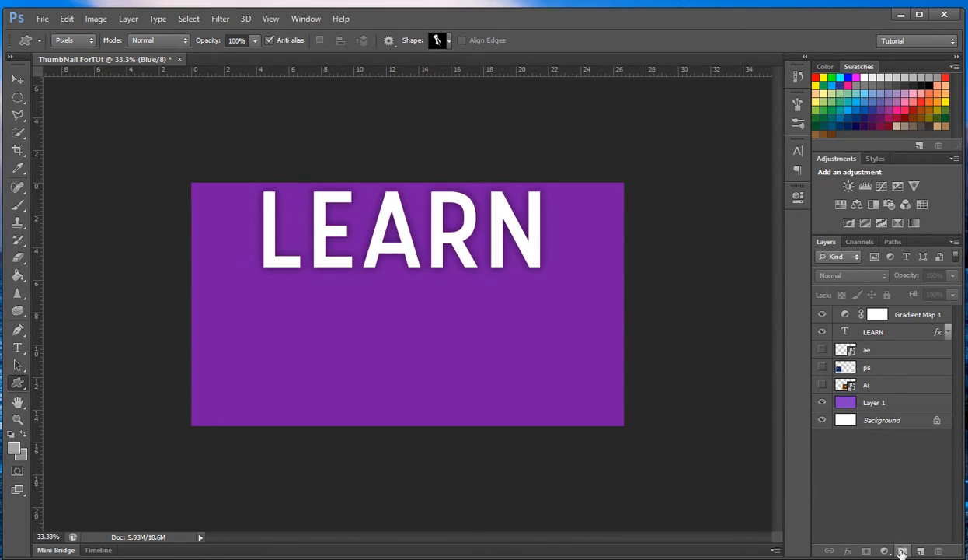
mouse_move(791, 432)
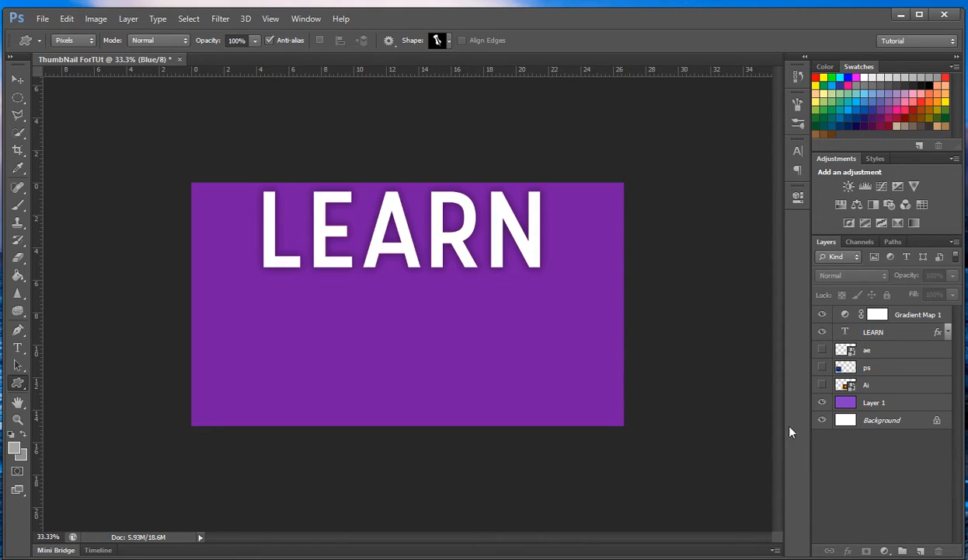
mouse_move(926, 343)
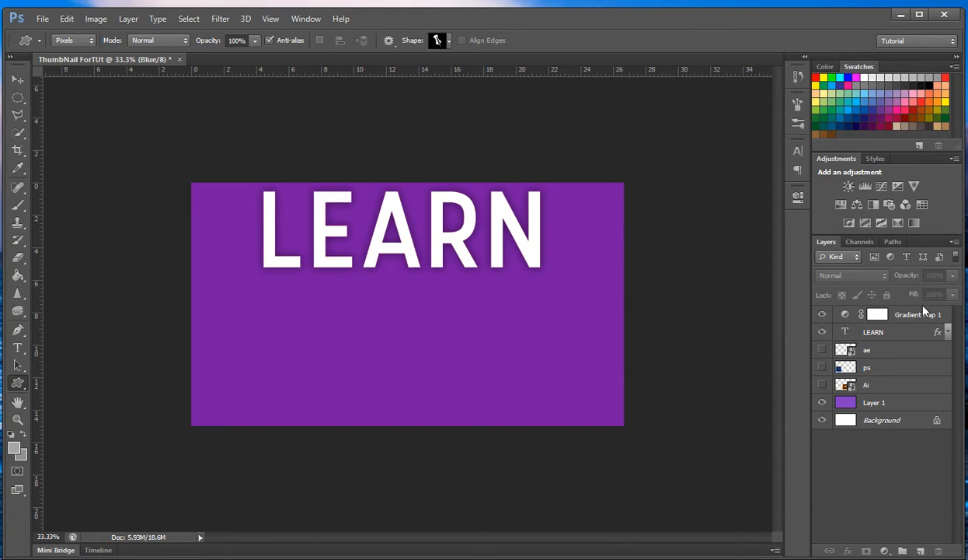
mouse_move(301, 24)
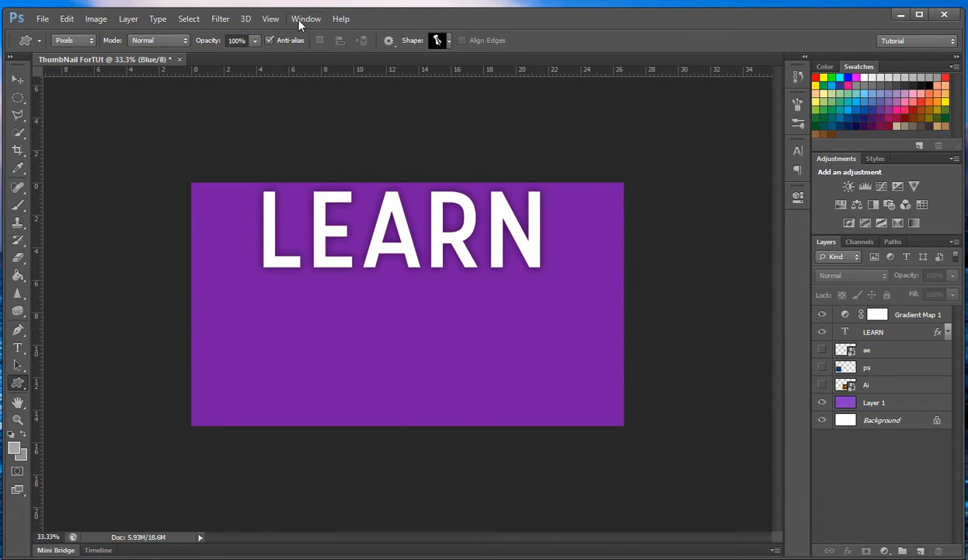
Dismiss the Color Swatch Name dialog, select the RGB composite in Channels, and return to Layers.
left_click(305, 19)
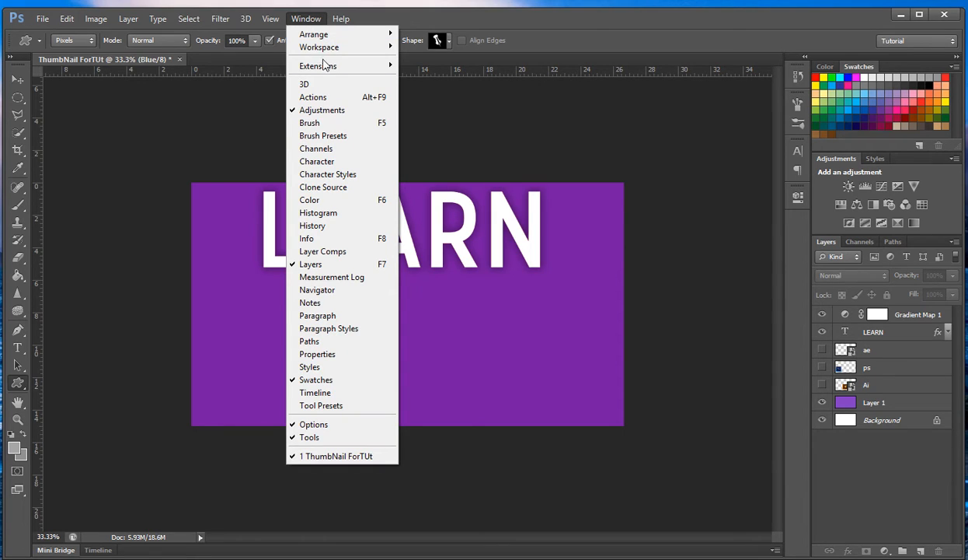
mouse_move(361, 381)
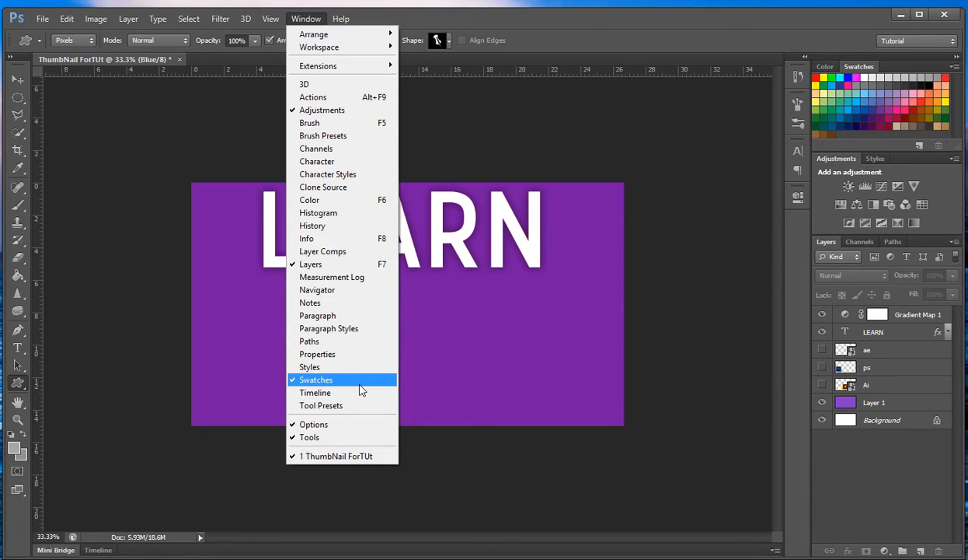
mouse_move(931, 73)
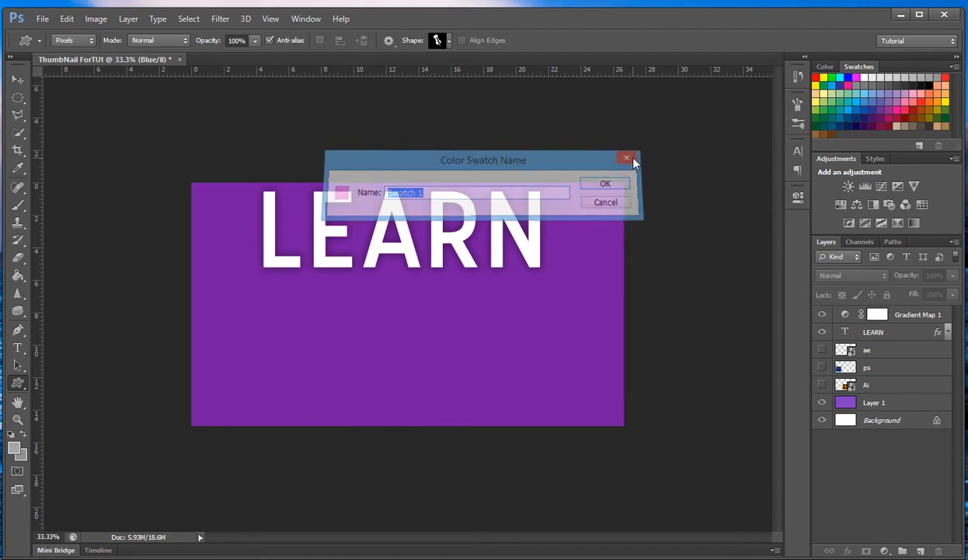
left_click(628, 158)
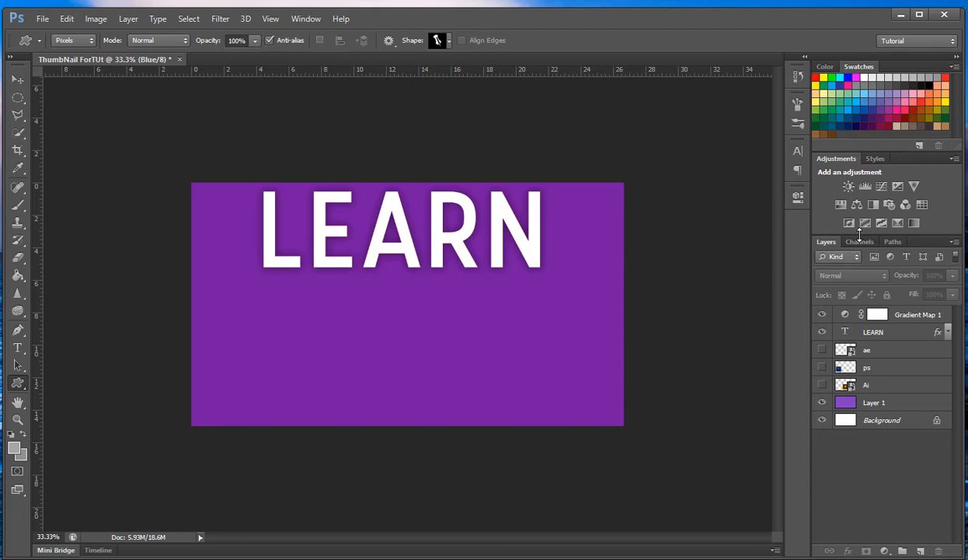
left_click(860, 241)
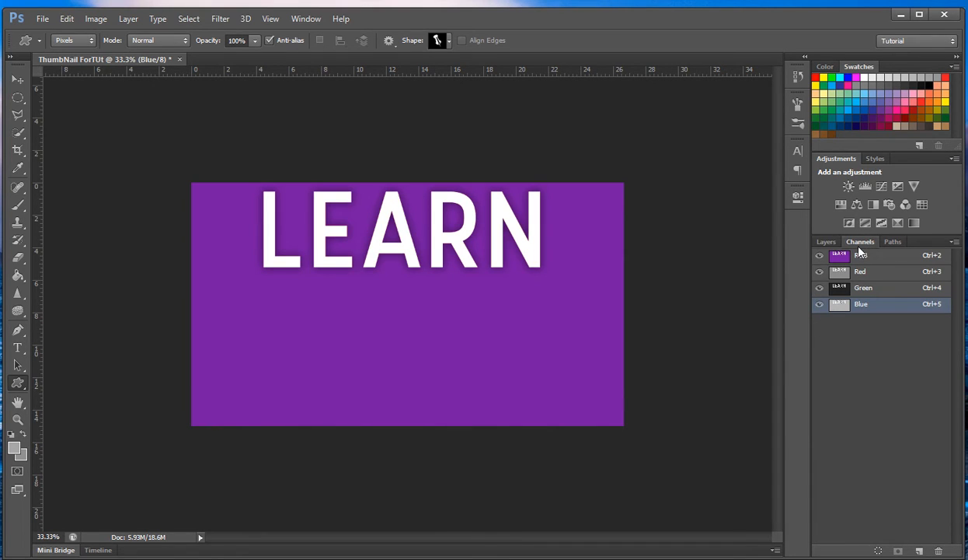
left_click(861, 255)
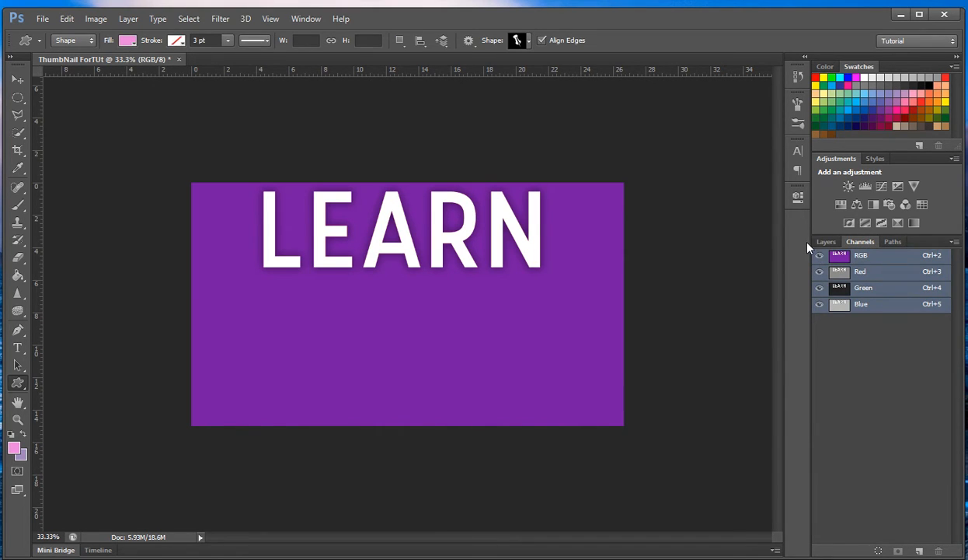
left_click(827, 241)
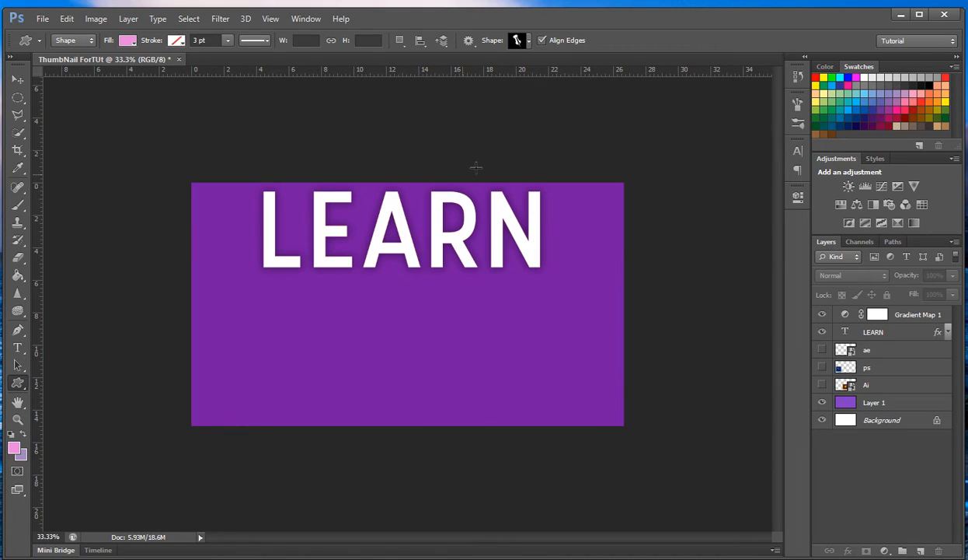
Show the Navigator panel with the LEARN image thumbnail, then close it again.
left_click(305, 18)
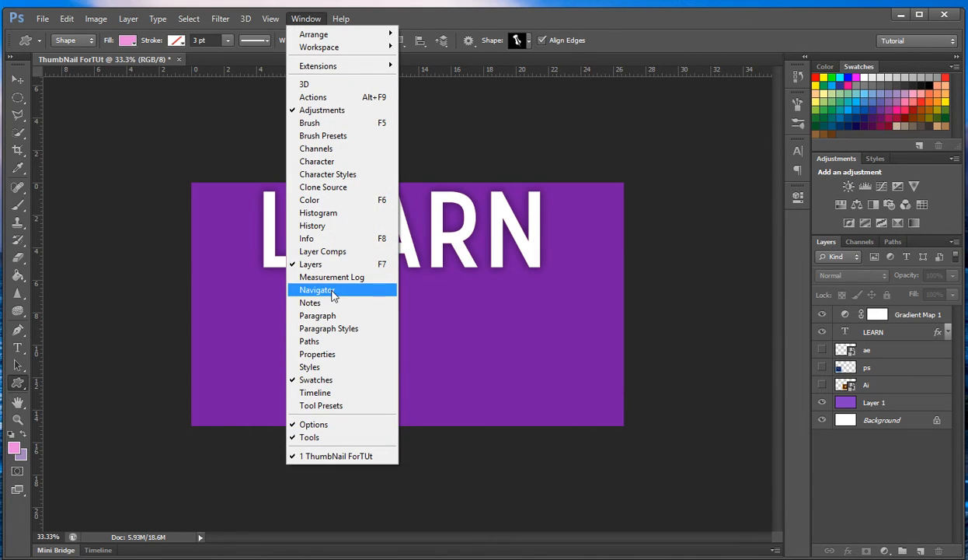
mouse_move(346, 296)
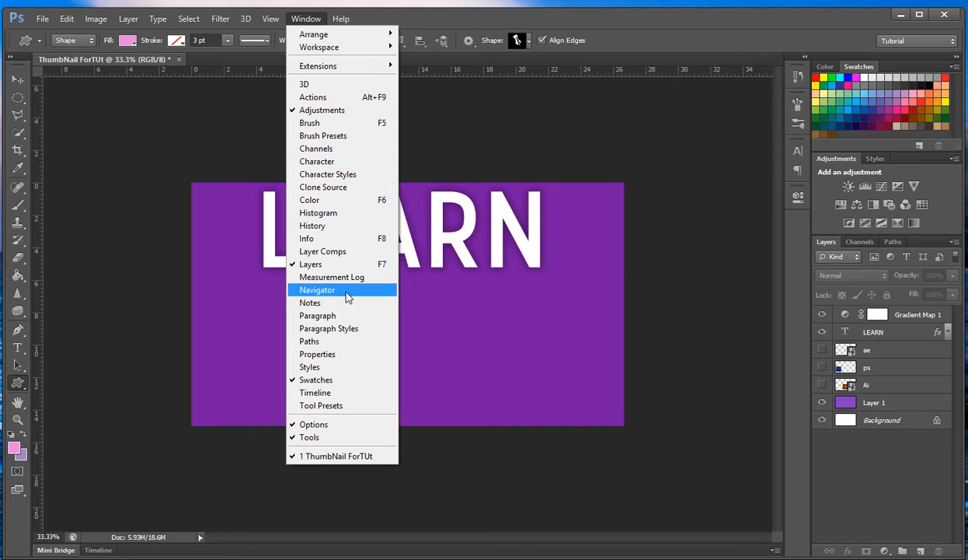
left_click(317, 290)
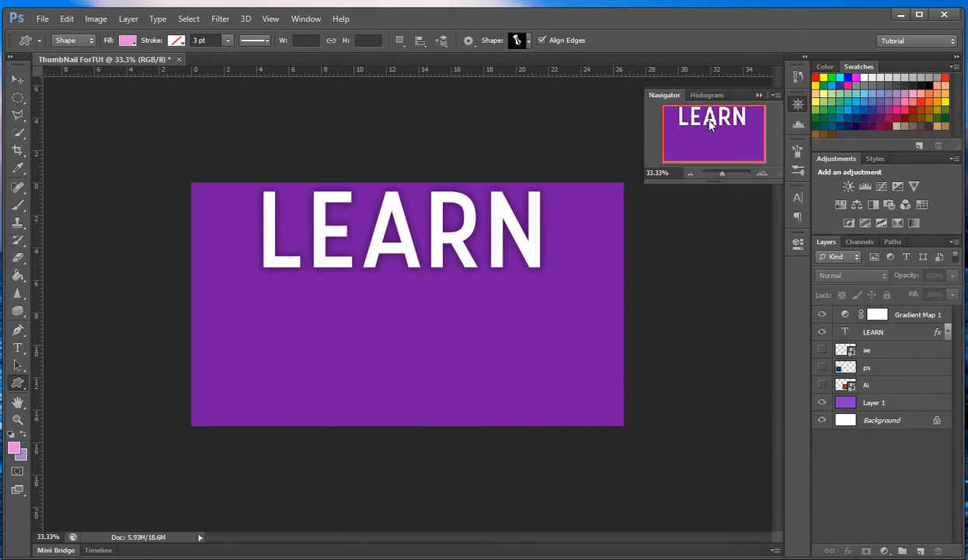
mouse_move(758, 123)
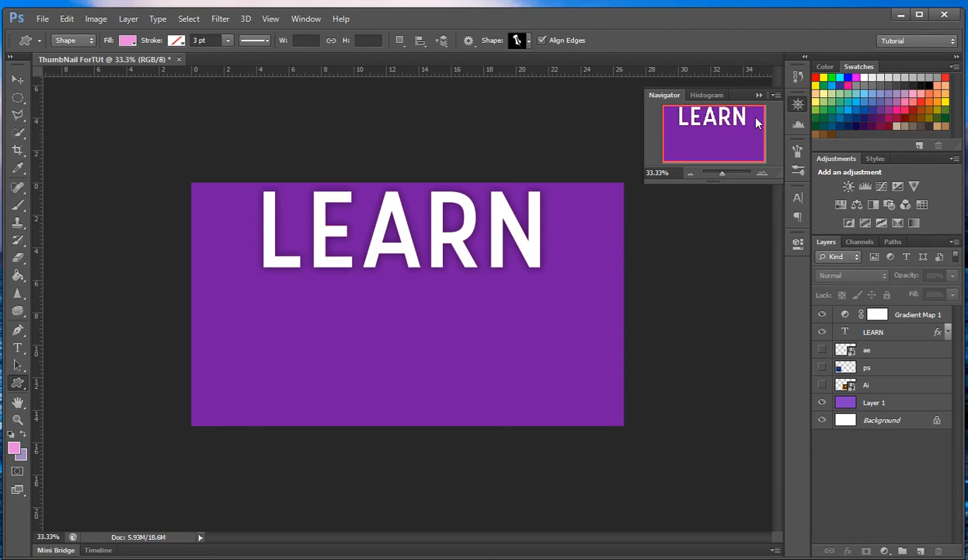
mouse_move(698, 106)
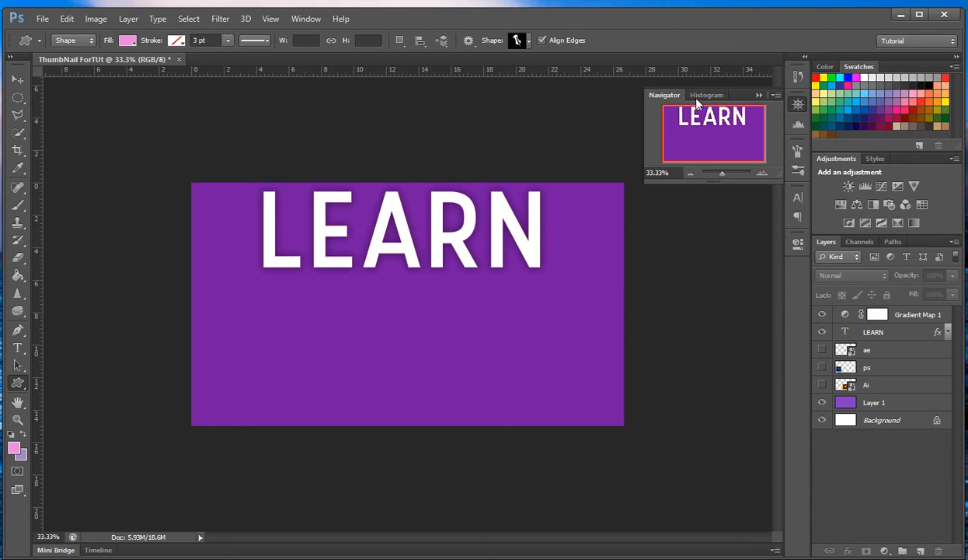
left_click(705, 94)
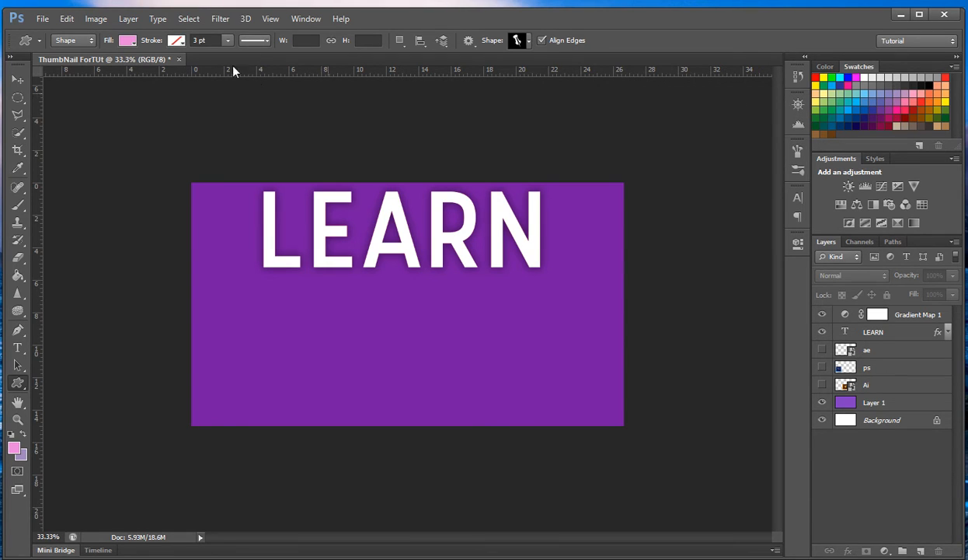
Show the Tool Presets panel briefly, close it, then reopen the Window menu list.
left_click(305, 19)
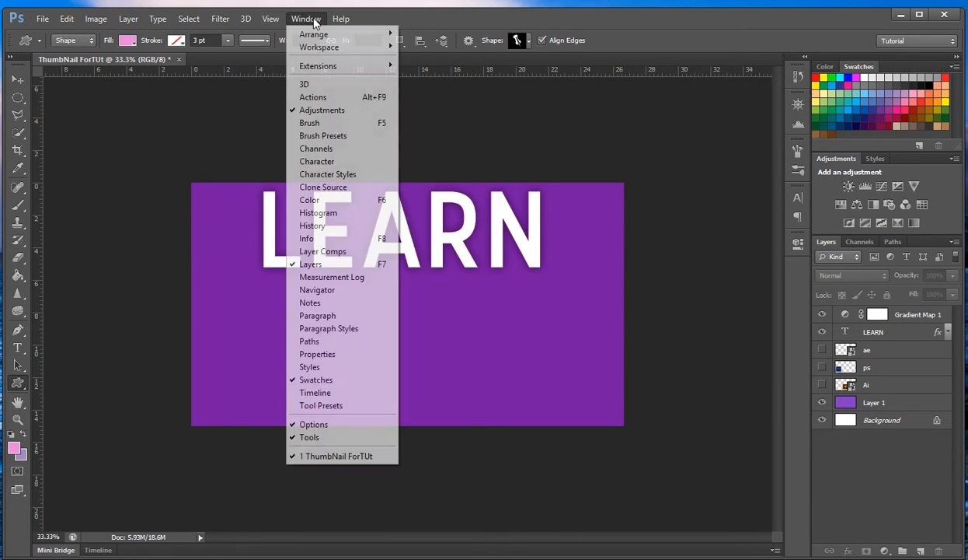
mouse_move(341, 314)
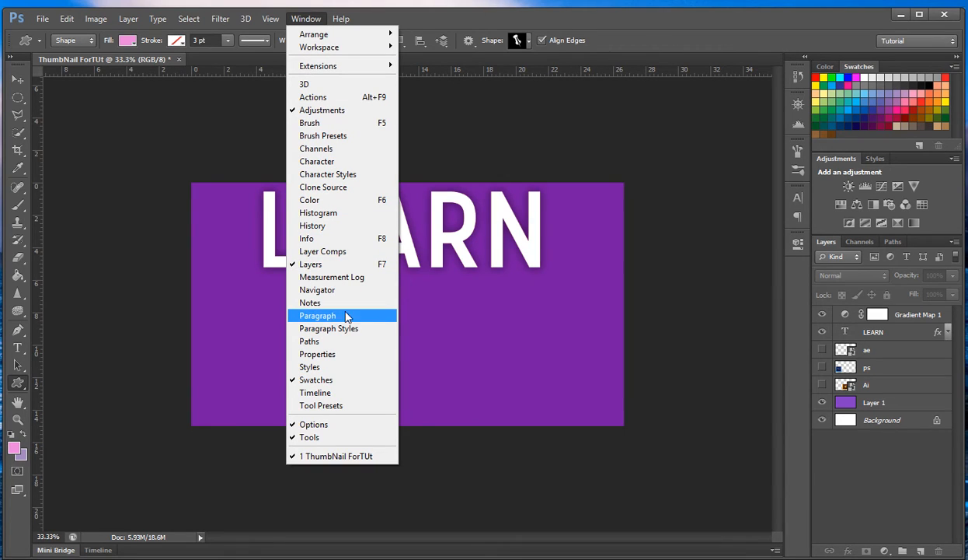
mouse_move(345, 392)
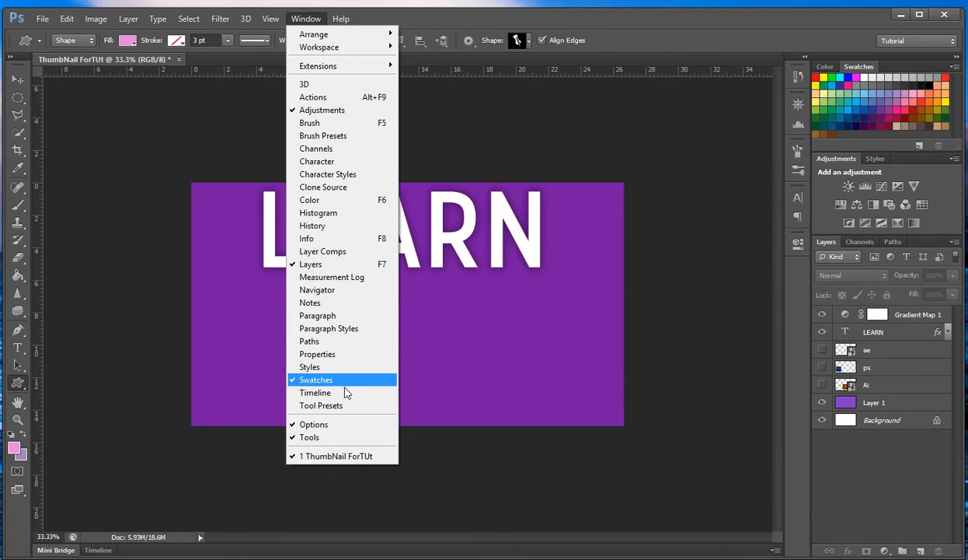
left_click(320, 405)
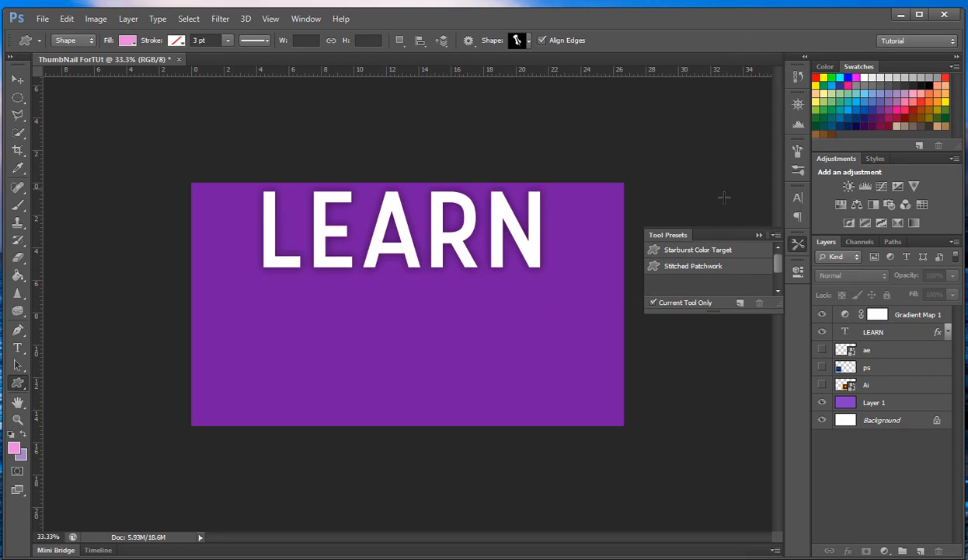
mouse_move(721, 255)
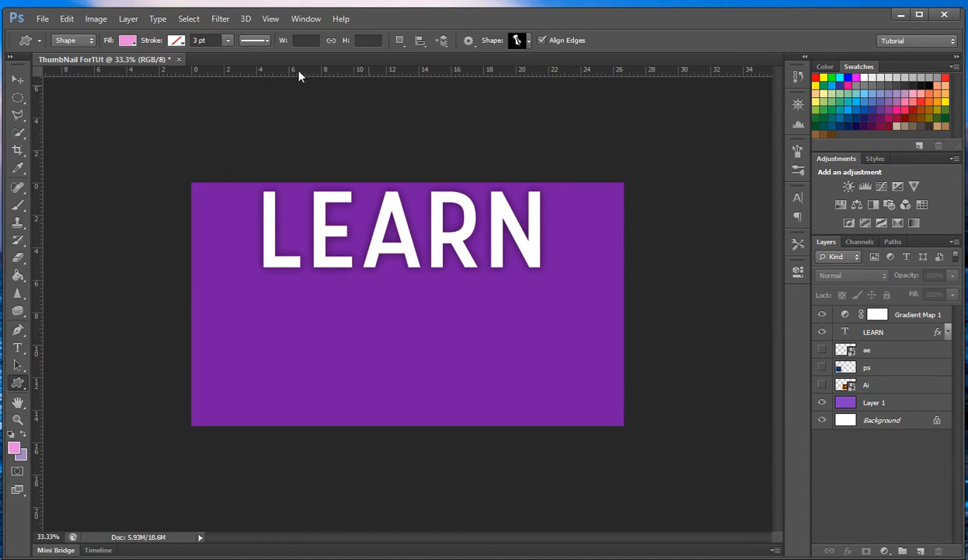
left_click(305, 18)
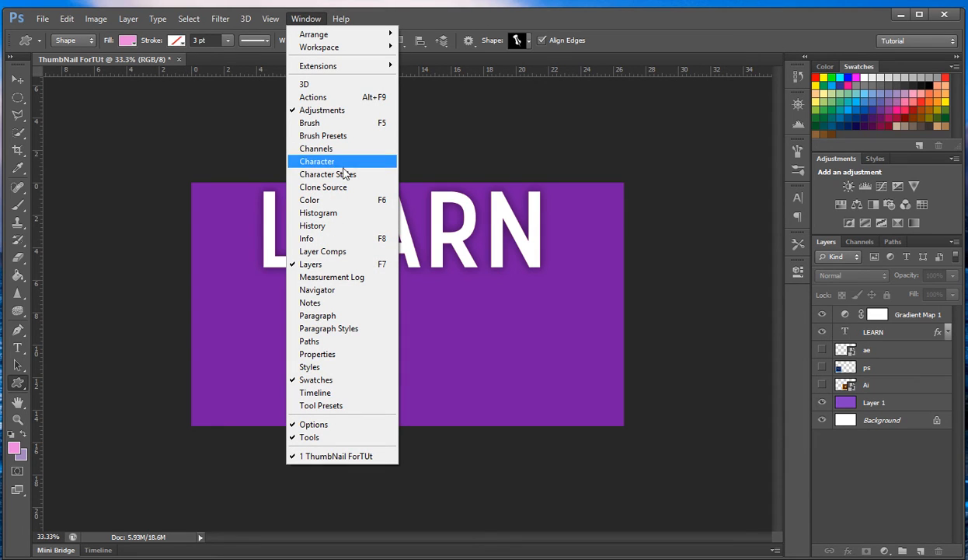
mouse_move(348, 252)
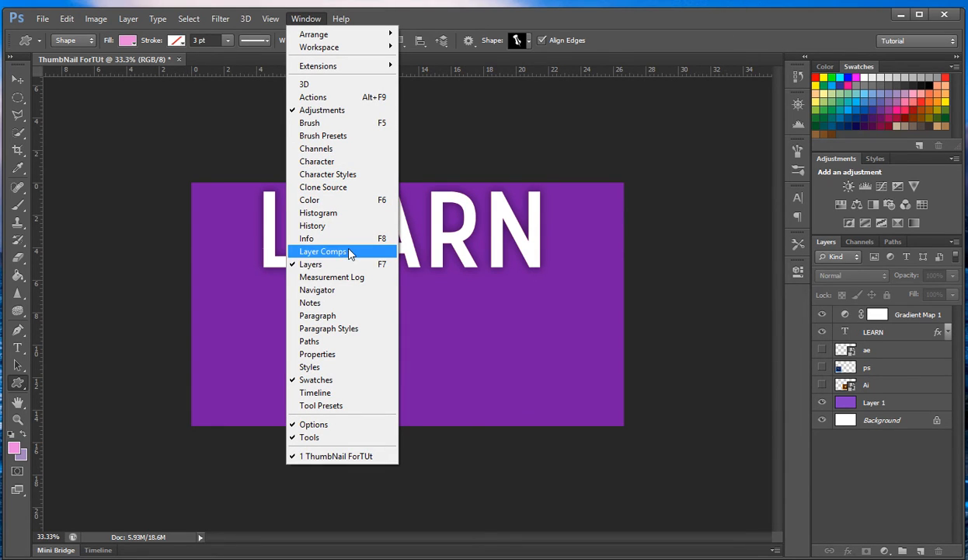
mouse_move(368, 342)
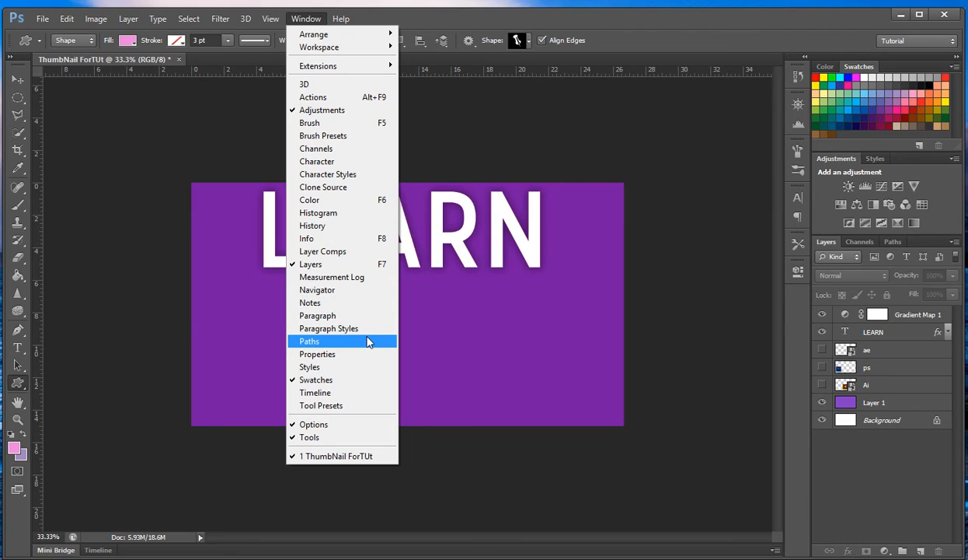
mouse_move(320, 404)
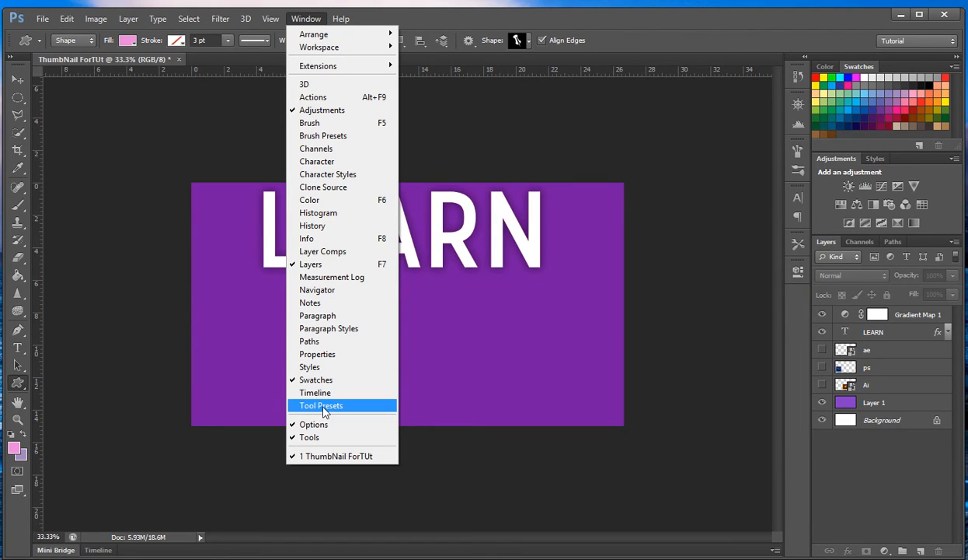
mouse_move(315, 379)
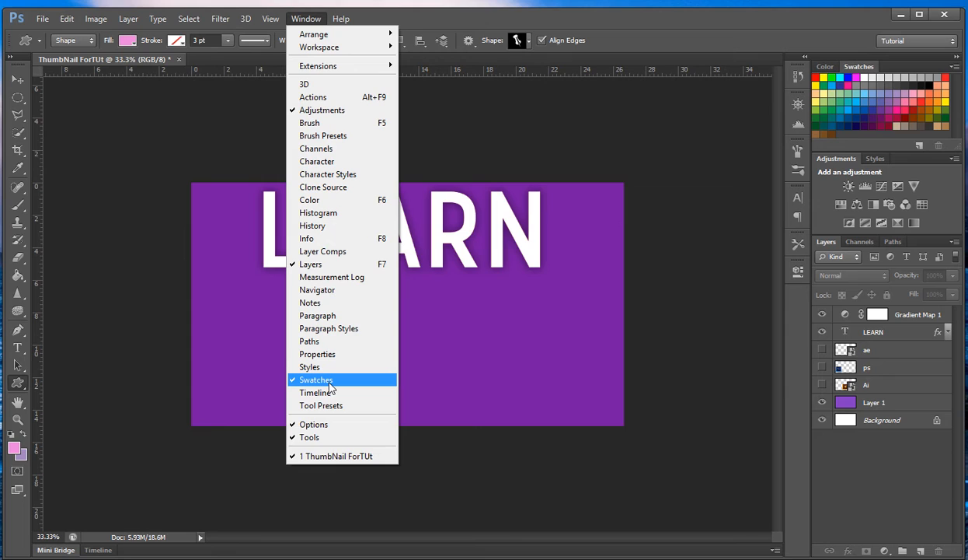
mouse_move(318, 47)
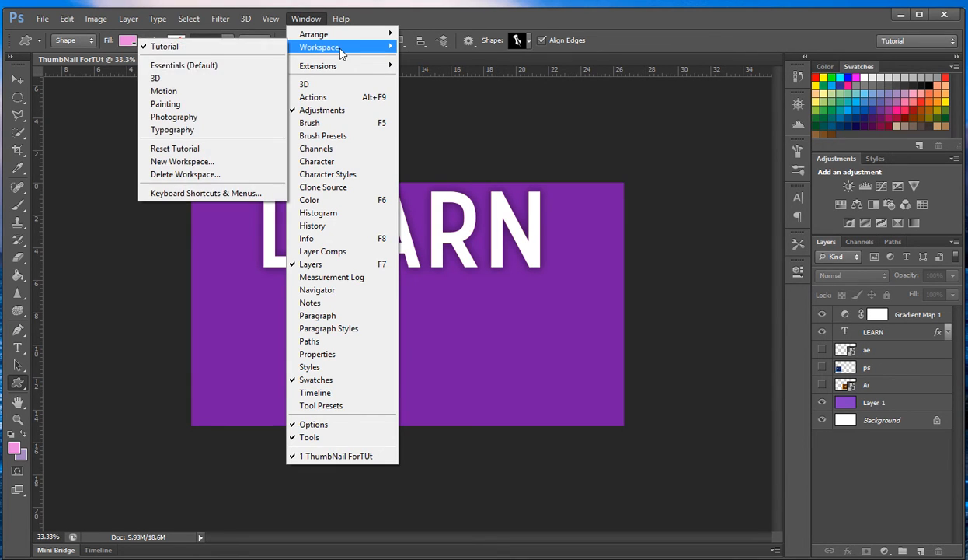
mouse_move(174, 116)
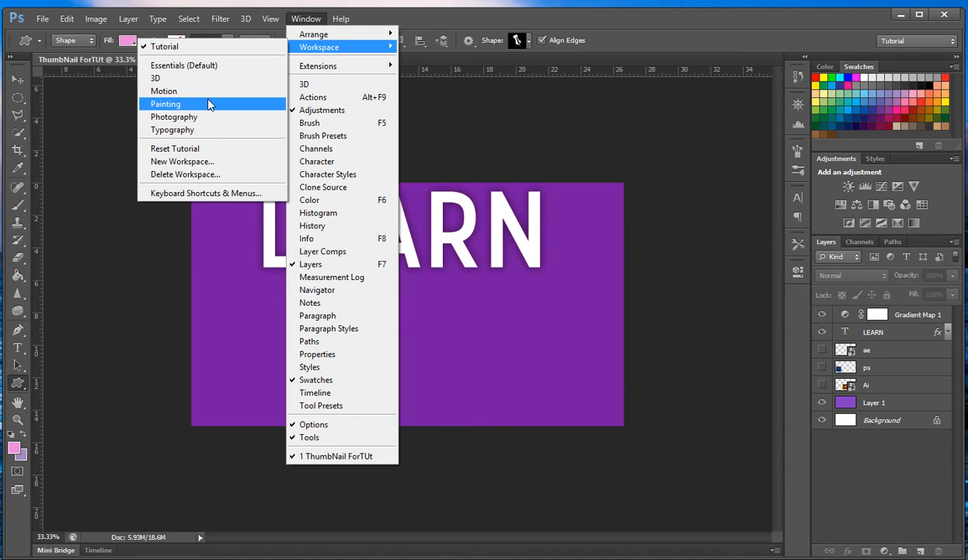
Switch to the Motion workspace, then back to the Essentials (Default) workspace.
left_click(163, 91)
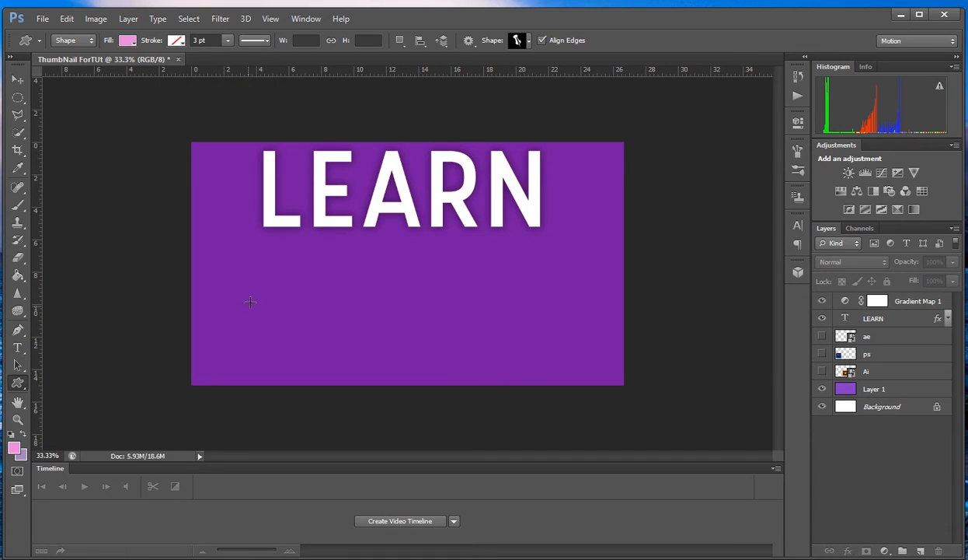
mouse_move(311, 38)
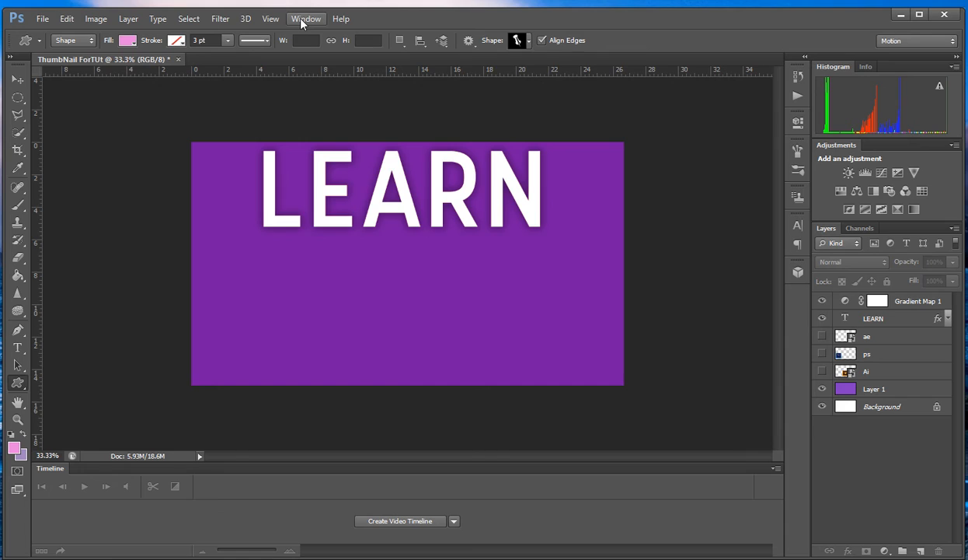
left_click(304, 19)
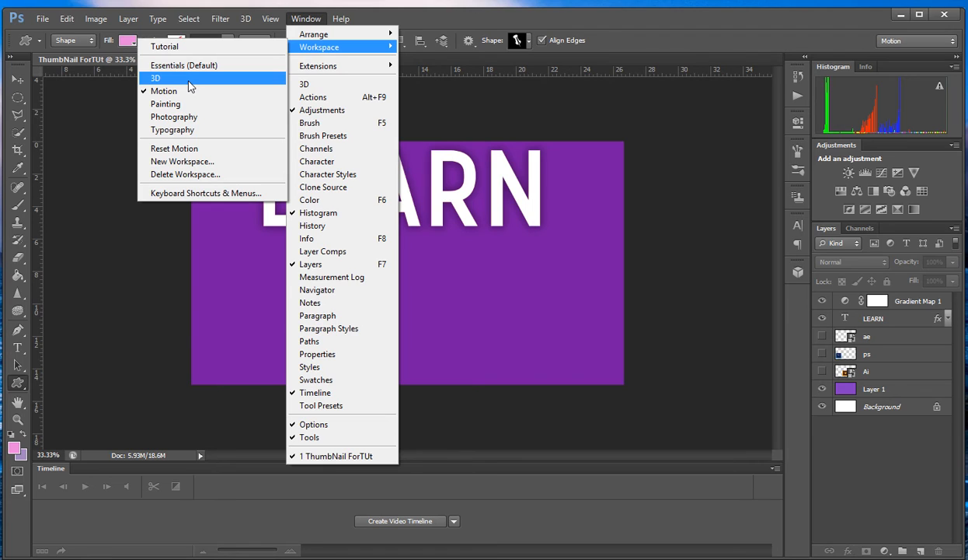
mouse_move(184, 65)
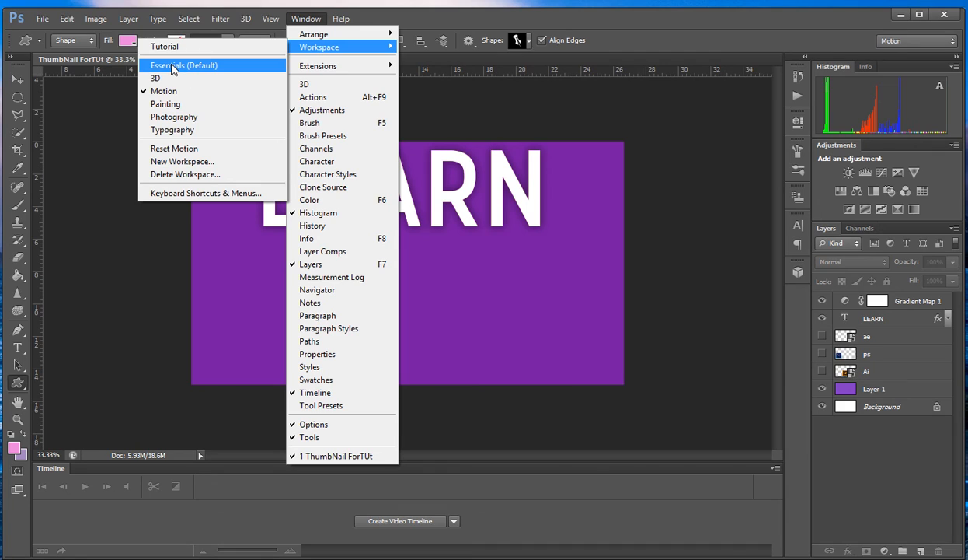
left_click(183, 66)
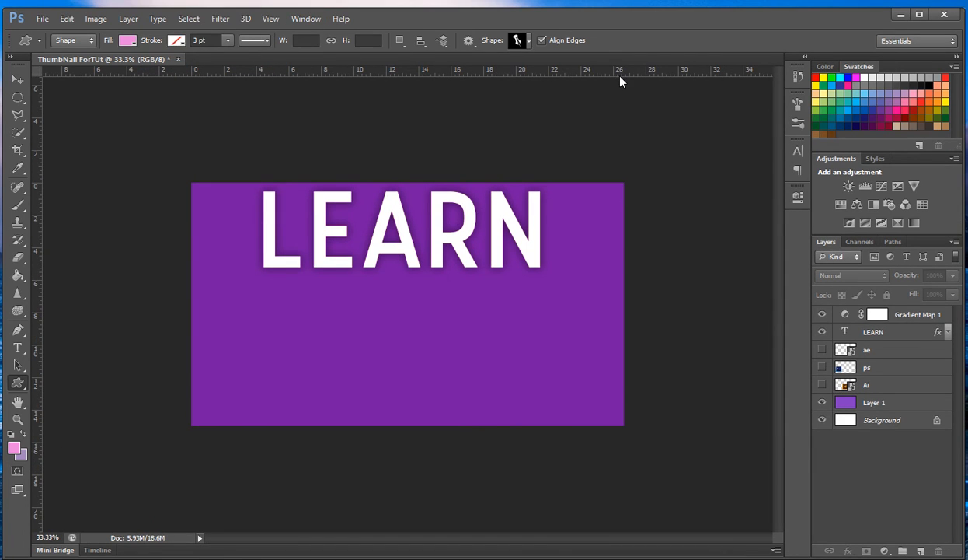
mouse_move(612, 81)
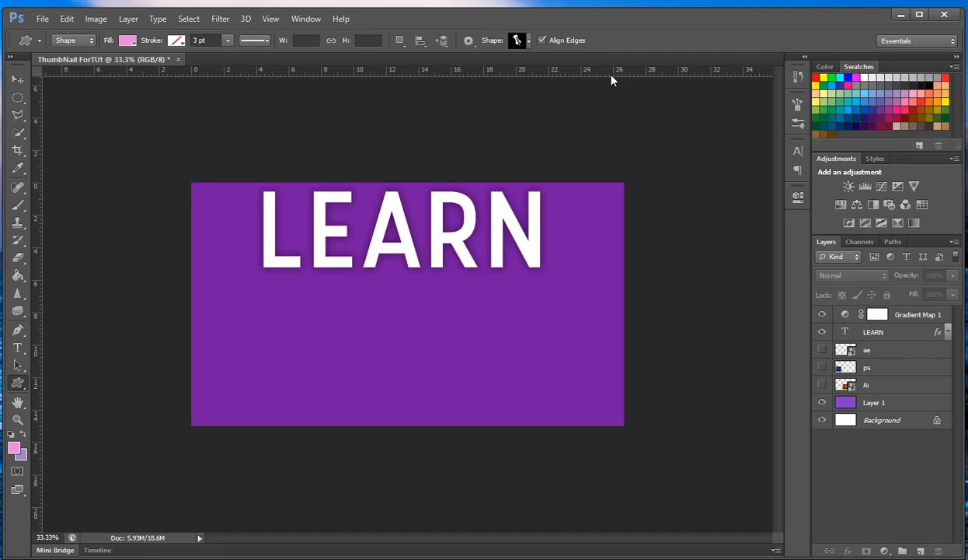
mouse_move(630, 62)
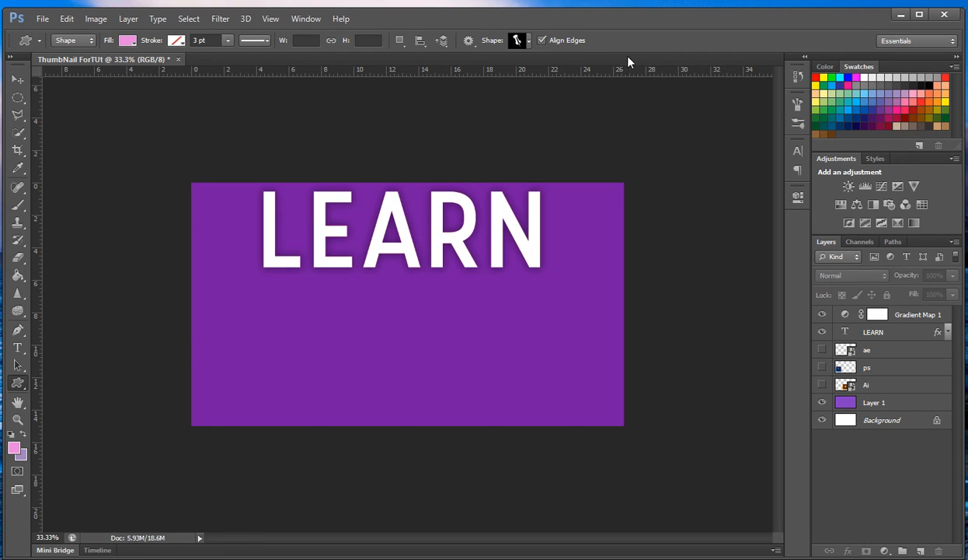
mouse_move(594, 80)
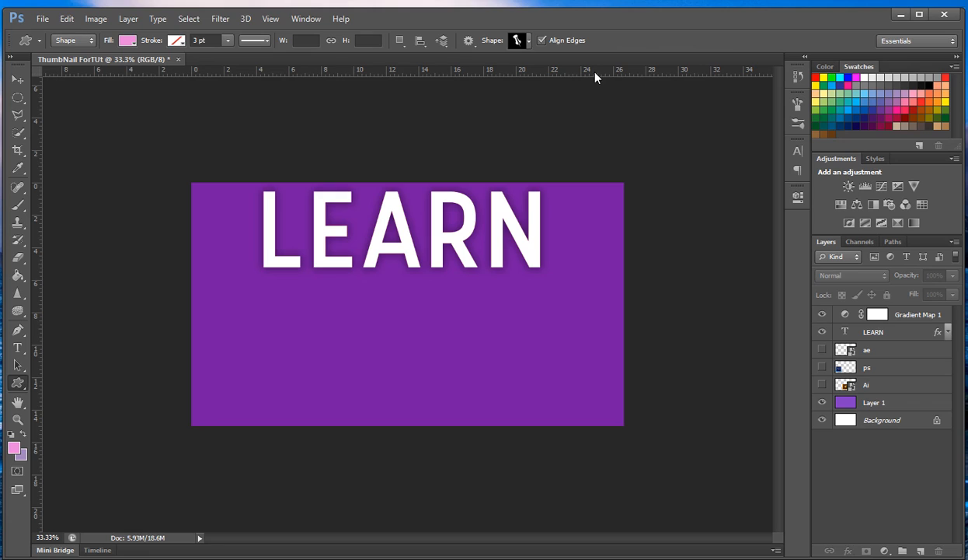
mouse_move(620, 69)
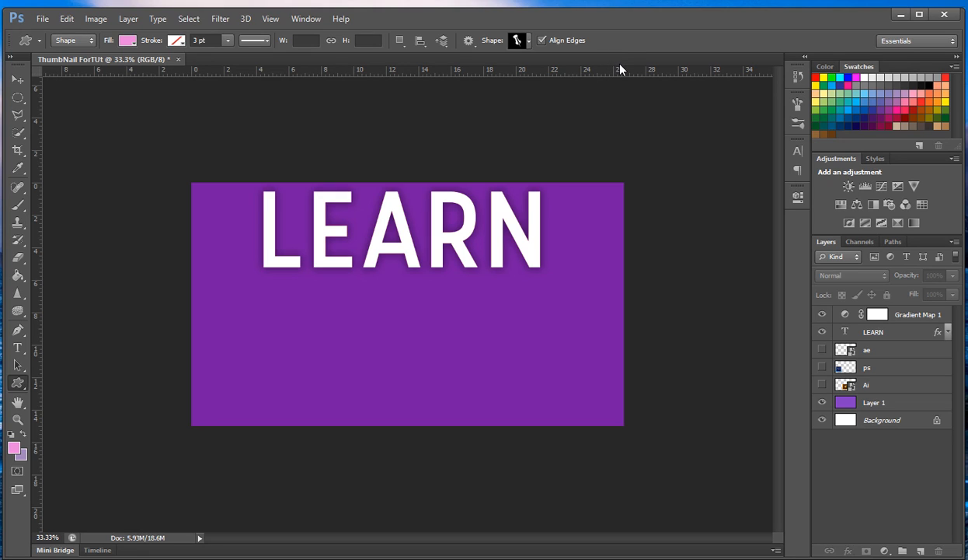